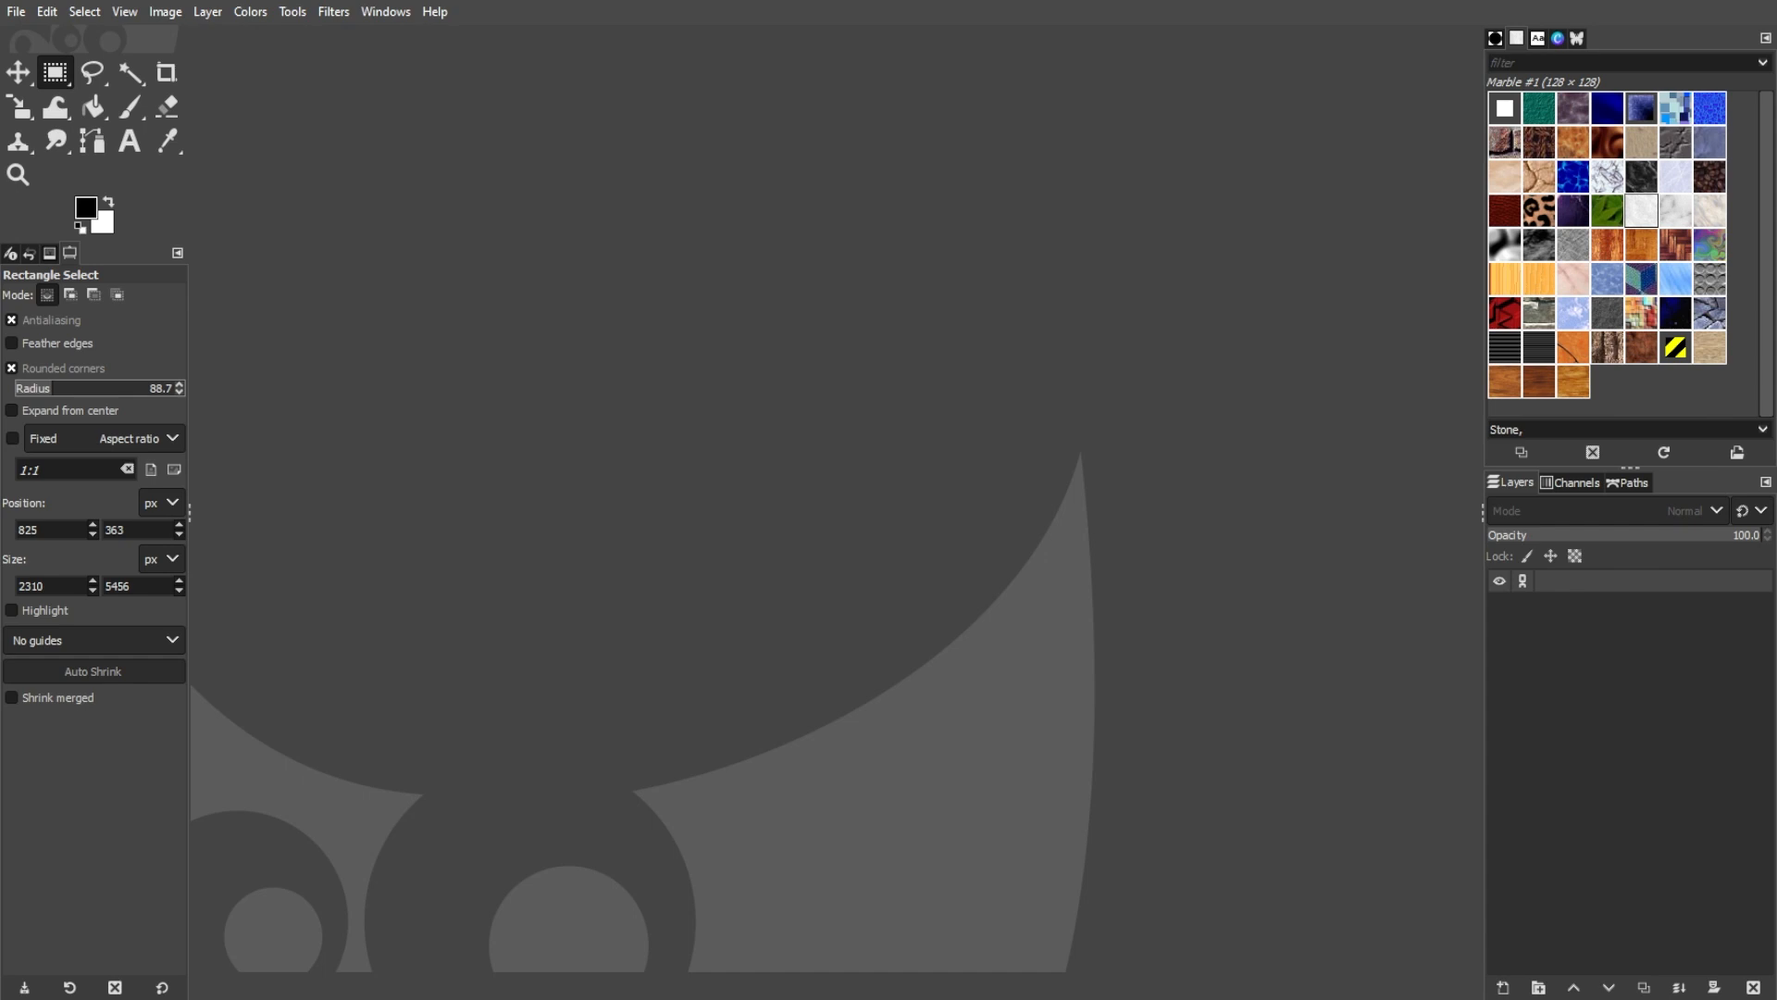
mouse_move(17, 13)
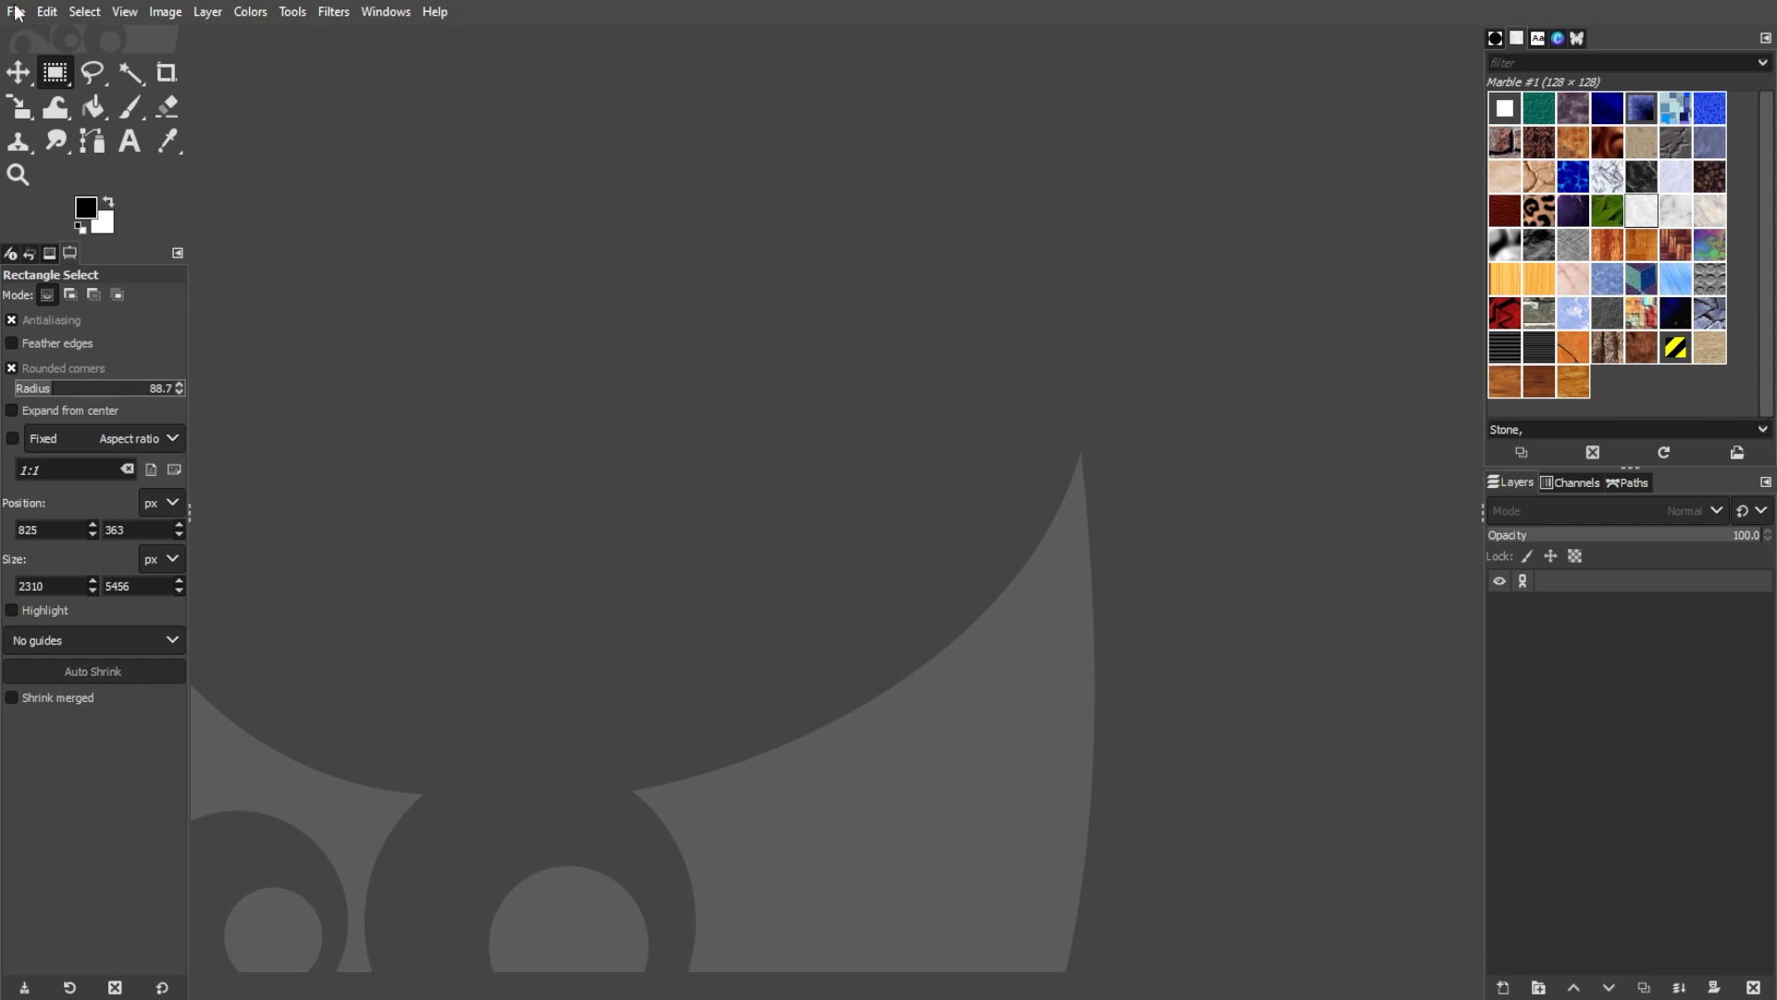
- Show the File menu to reach the image creation and opening actions
left_click(17, 11)
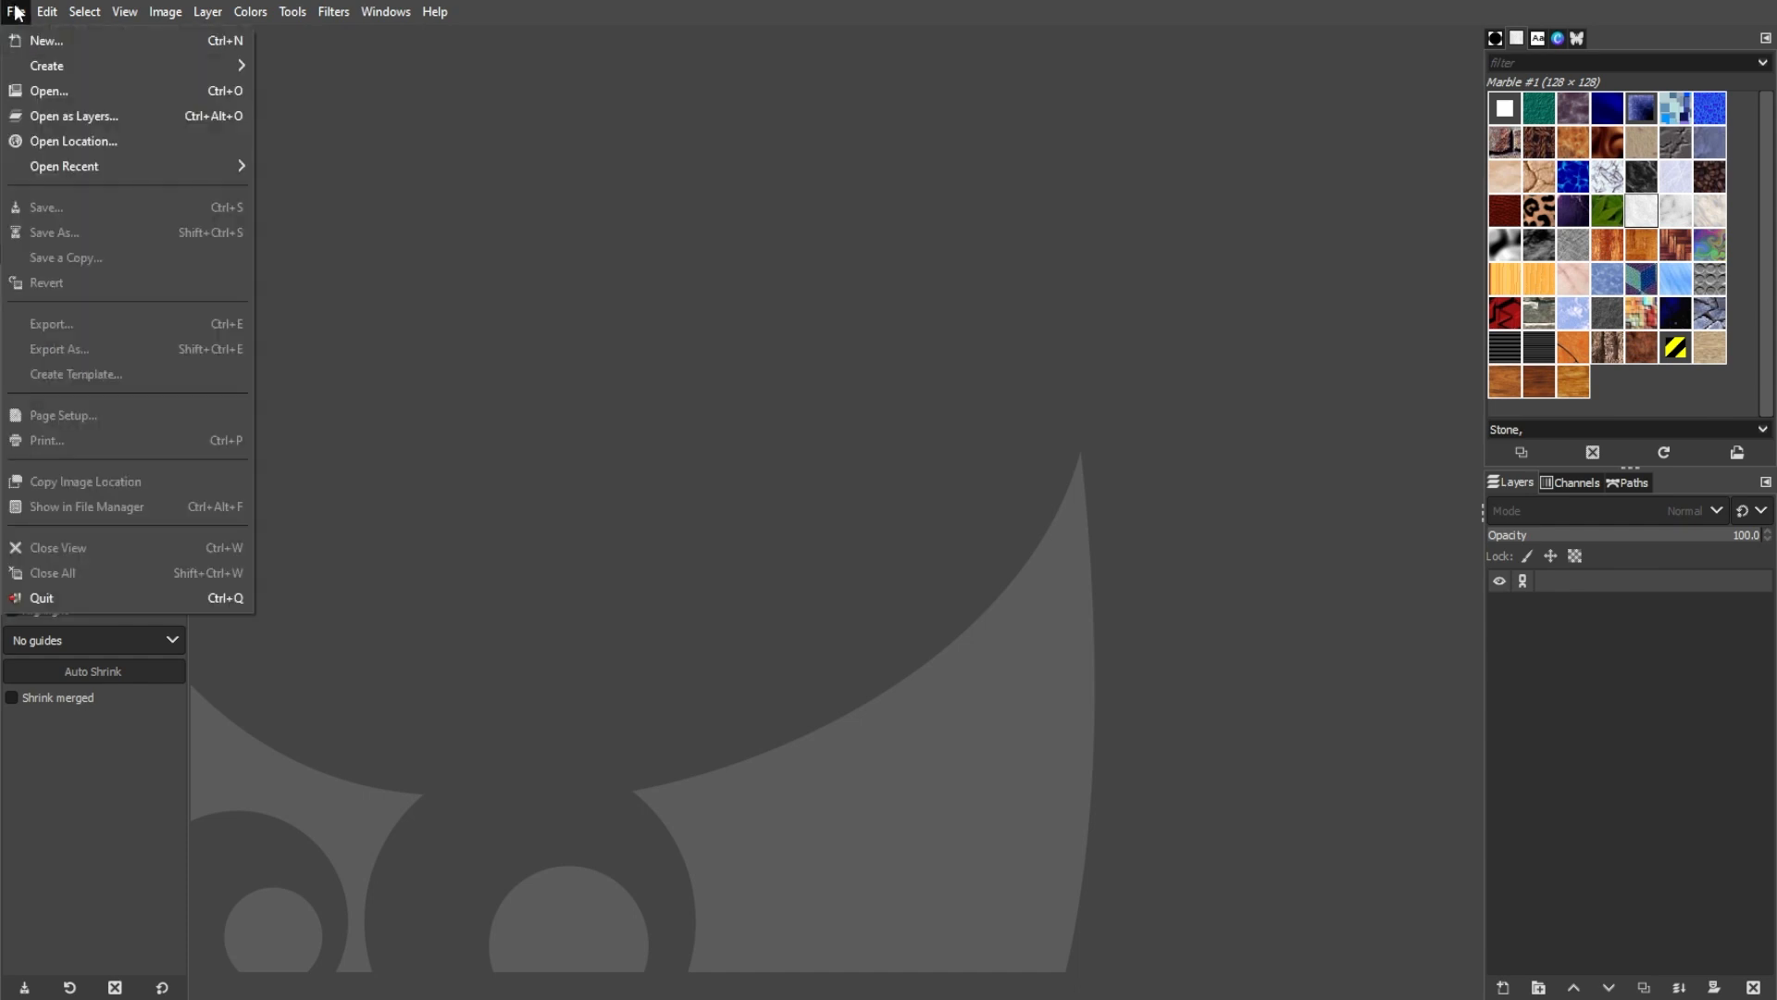
- Begin a new image and enter 200 by 200 pixels for its width and height
left_click(45, 39)
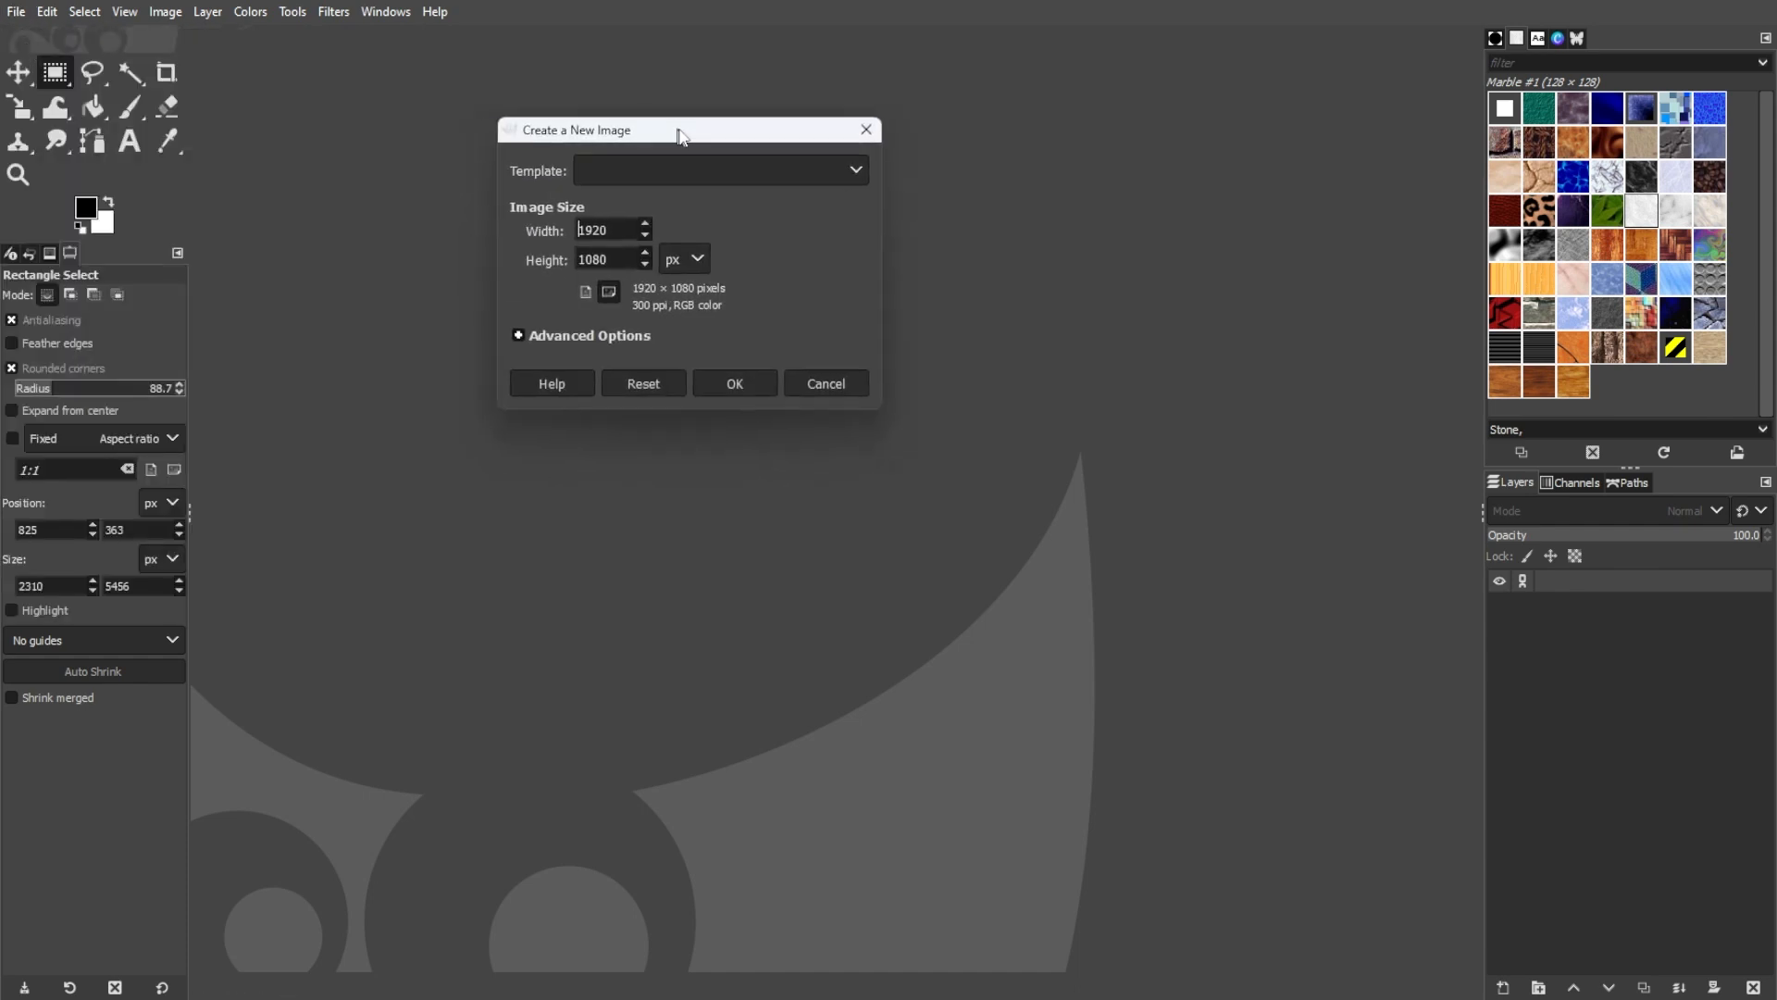
left_click_drag(679, 130, 861, 128)
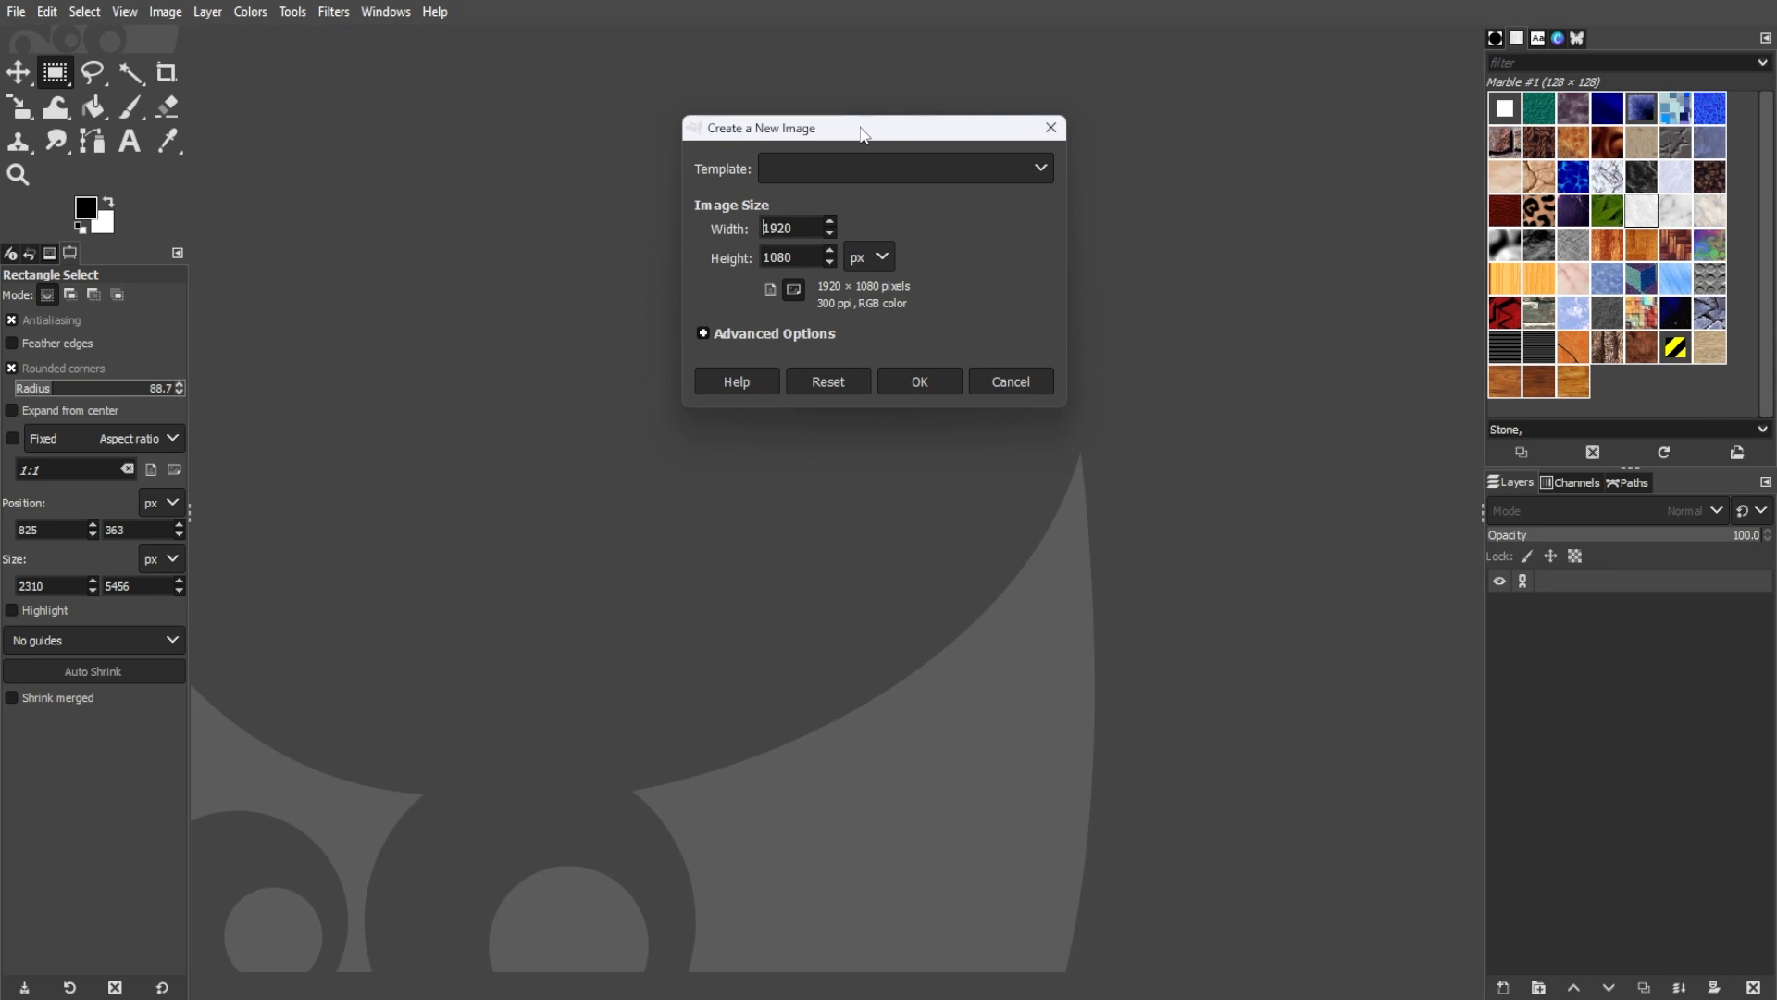
left_click(795, 228)
type("2")
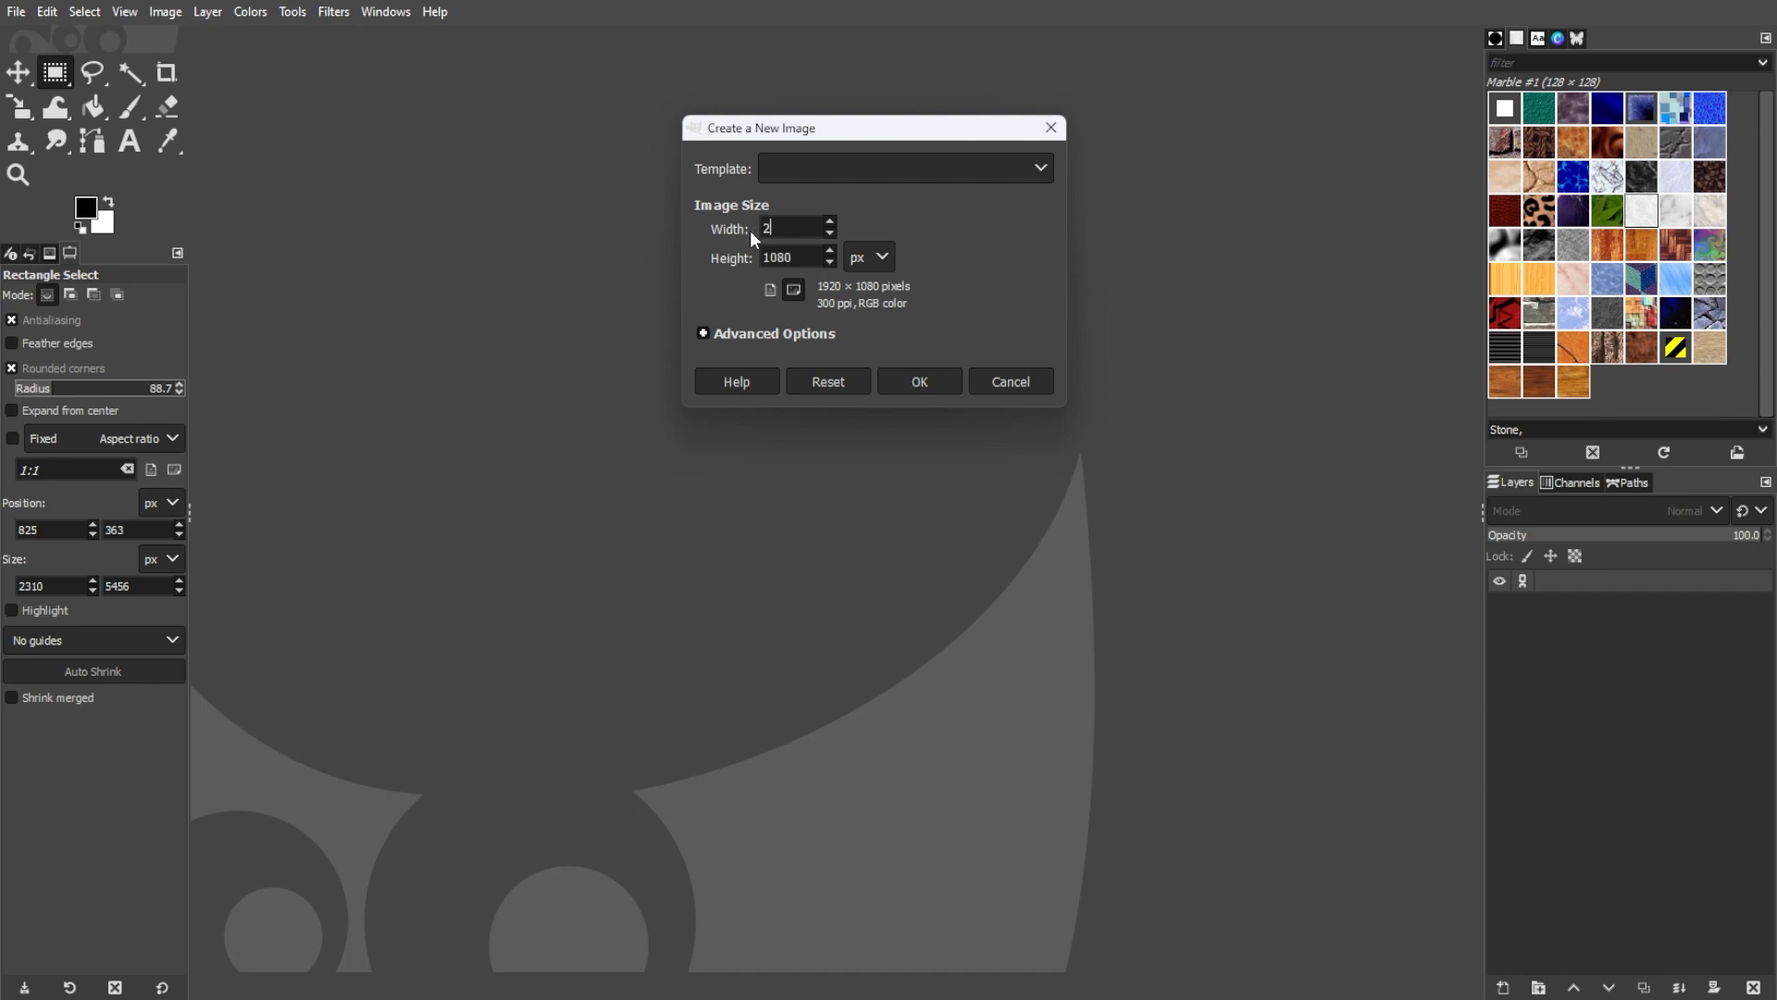
type("00")
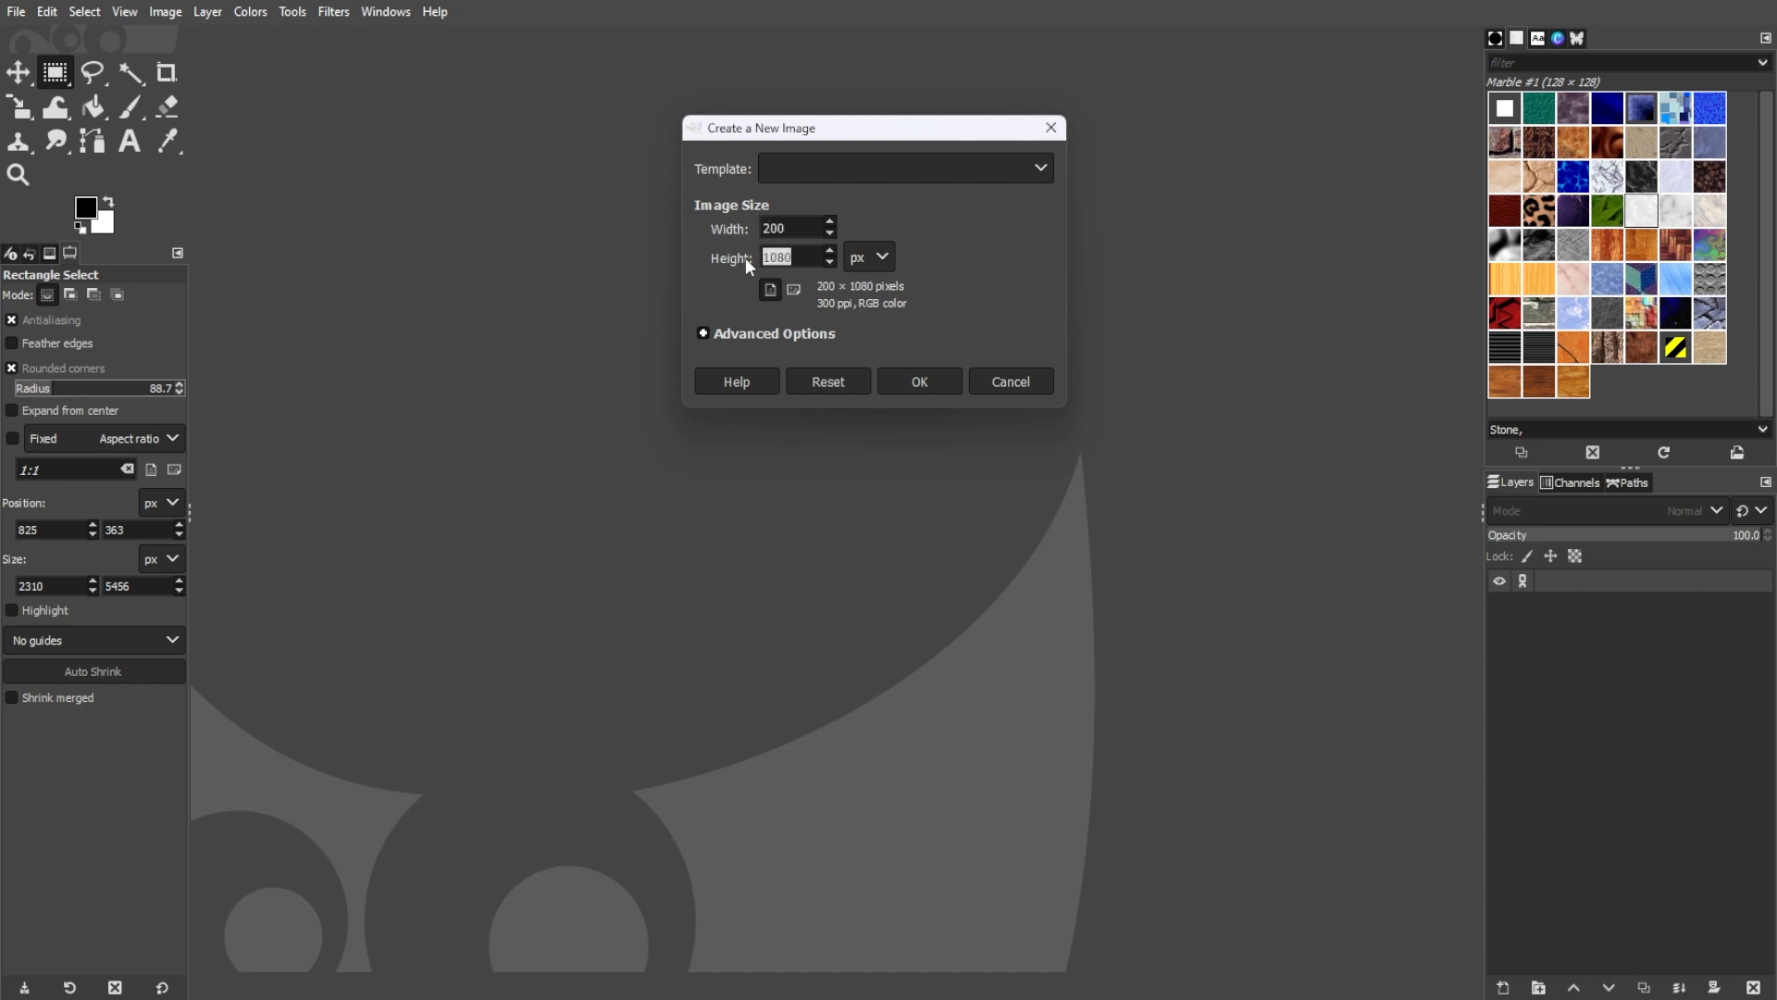
type("200")
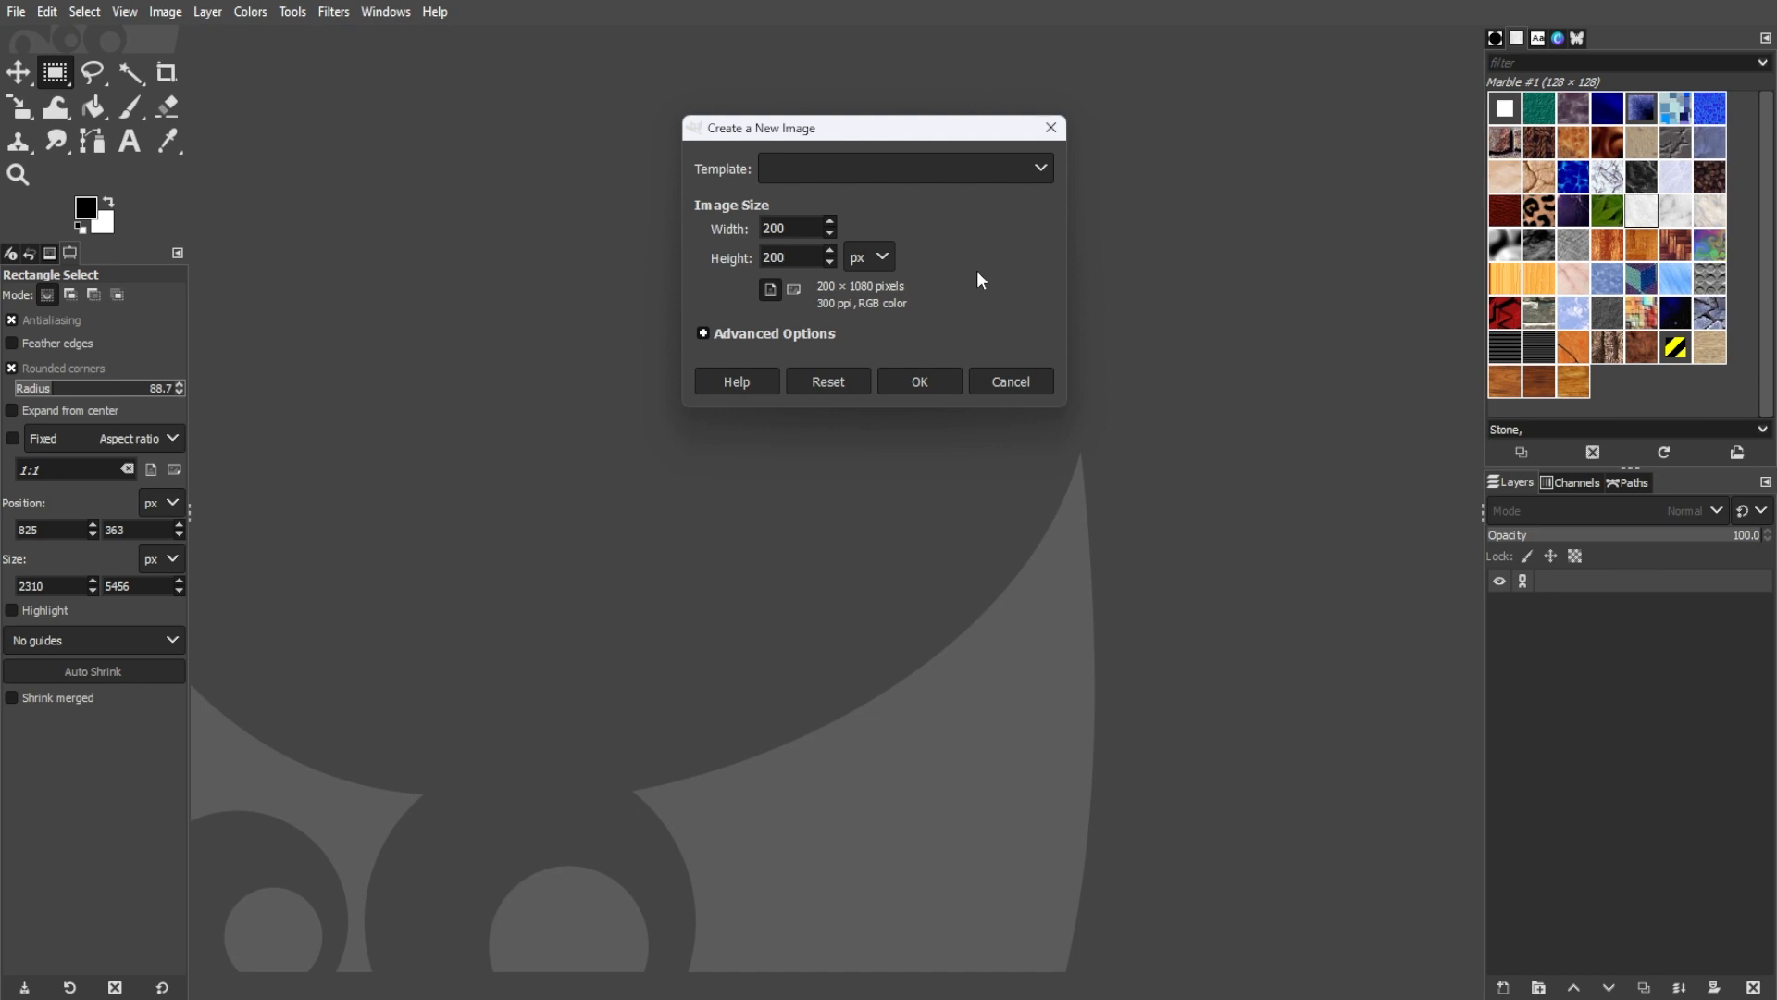
- Fill the new 200 by 200 image with Transparency and create it
left_click(703, 331)
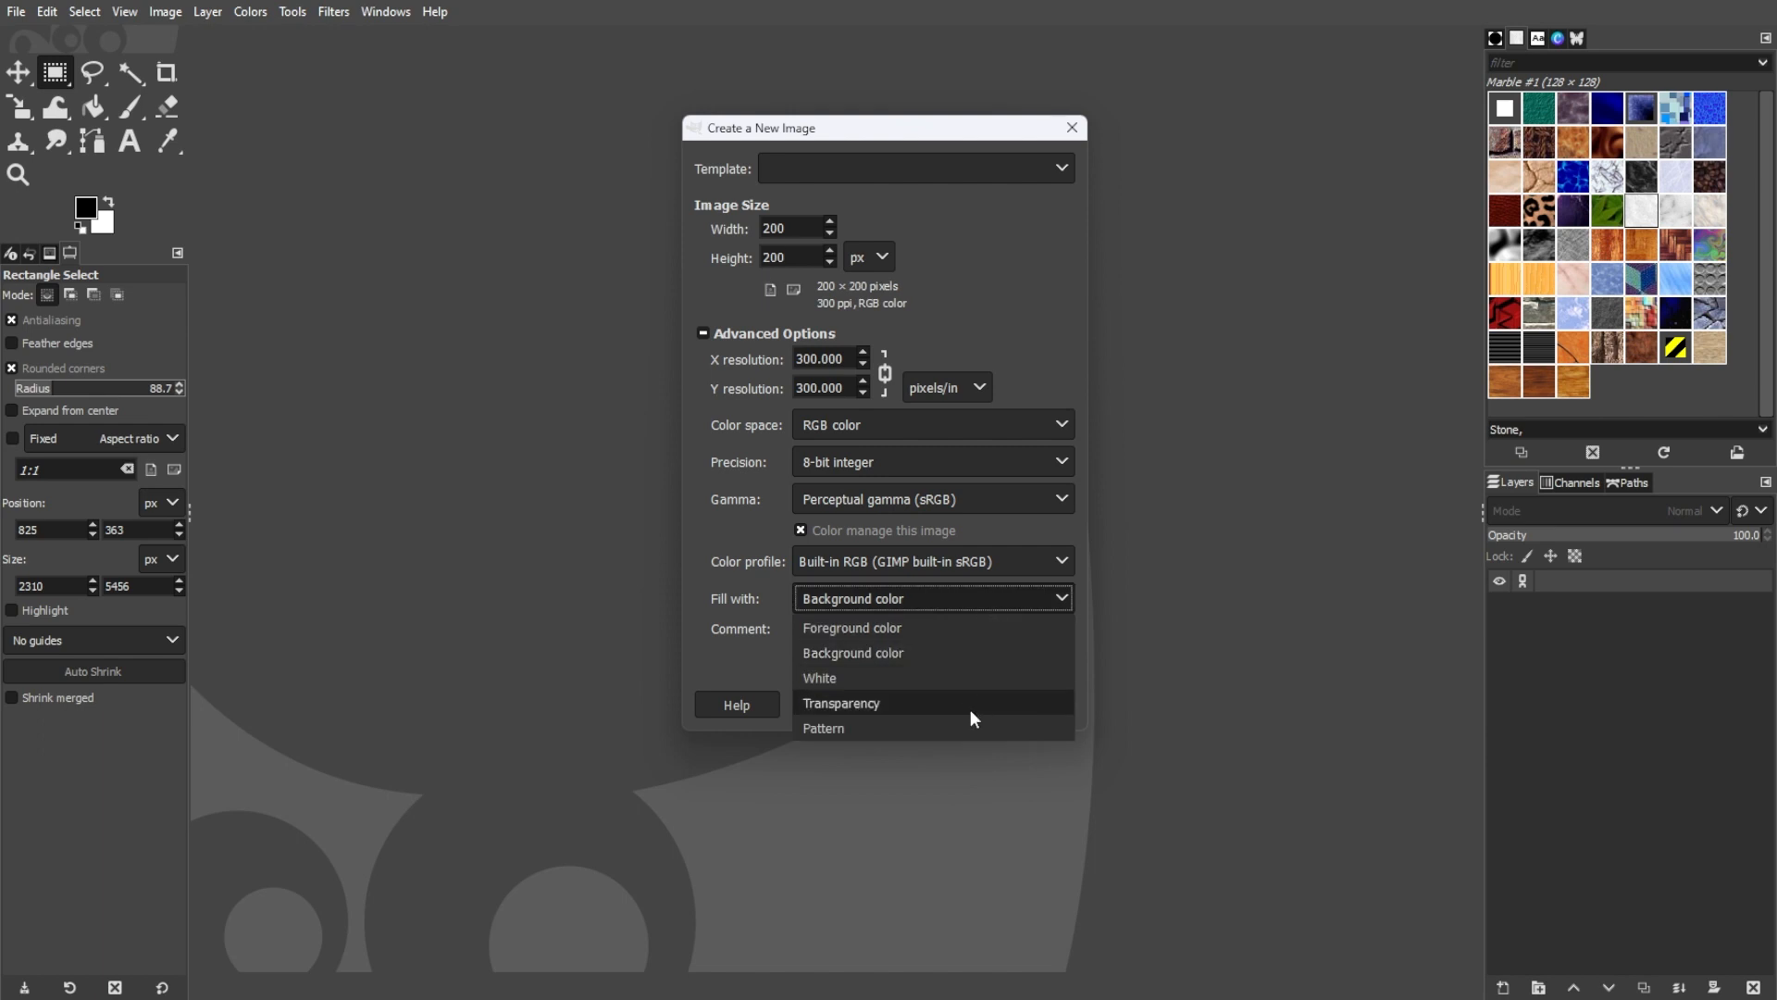
left_click(840, 703)
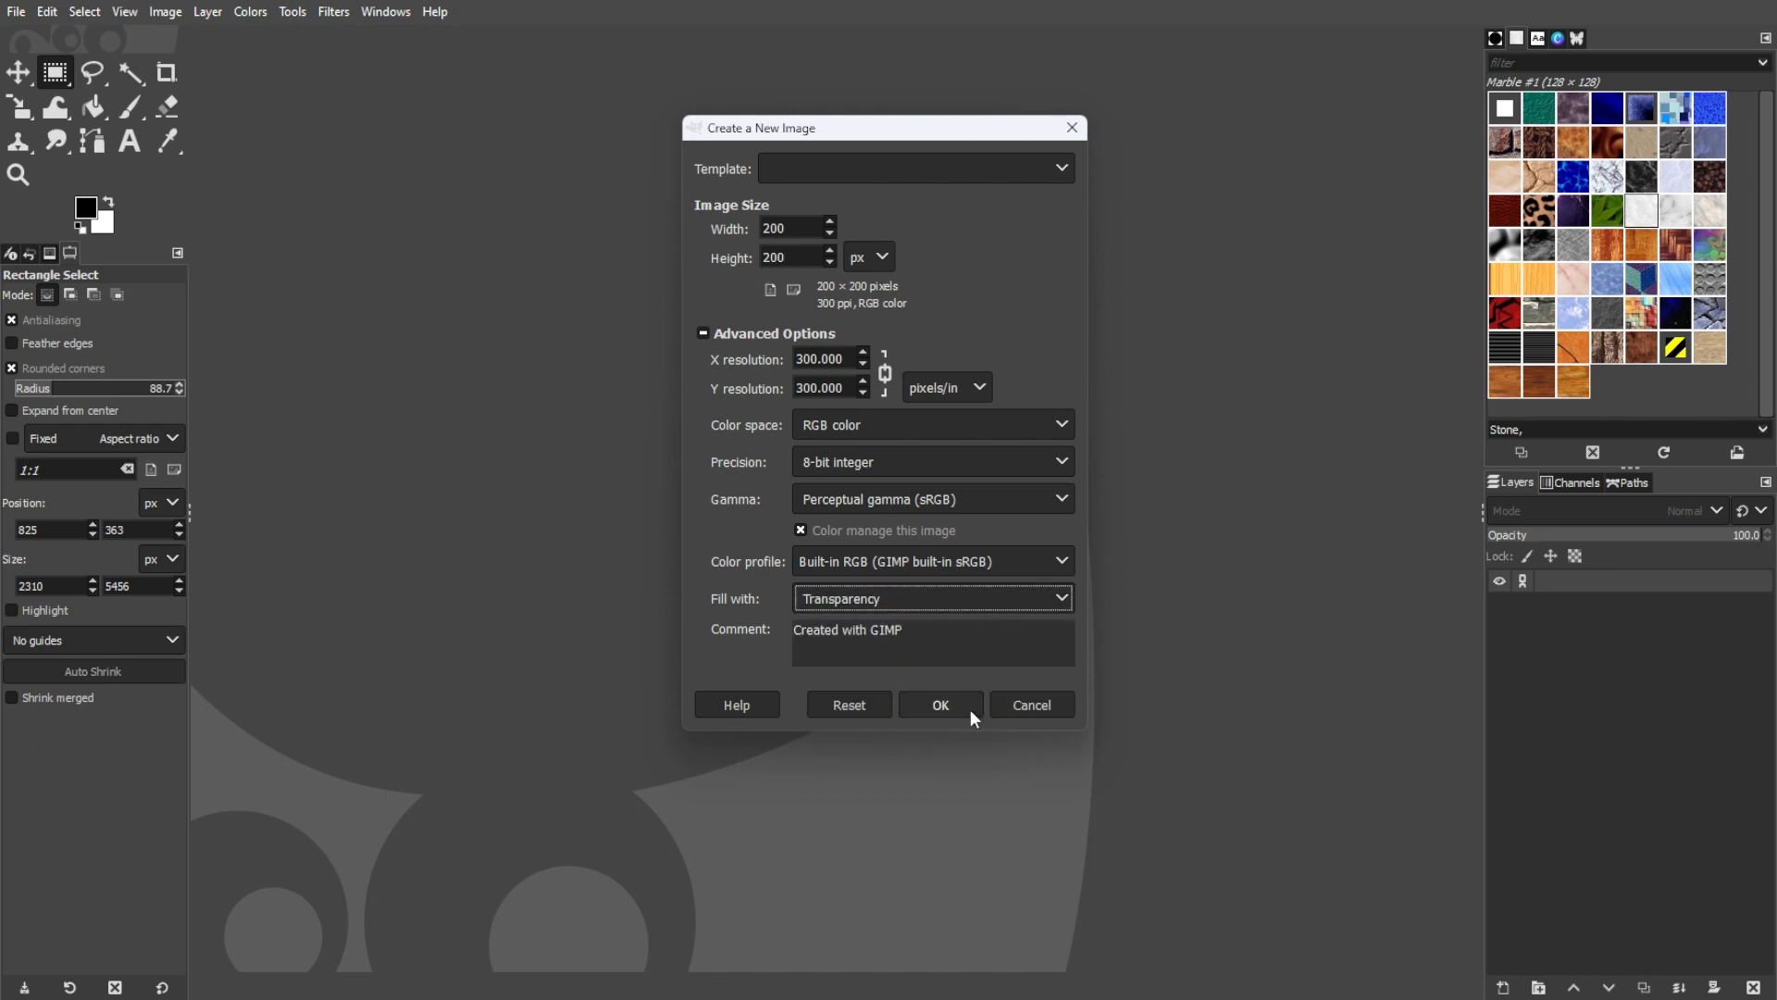
left_click(940, 703)
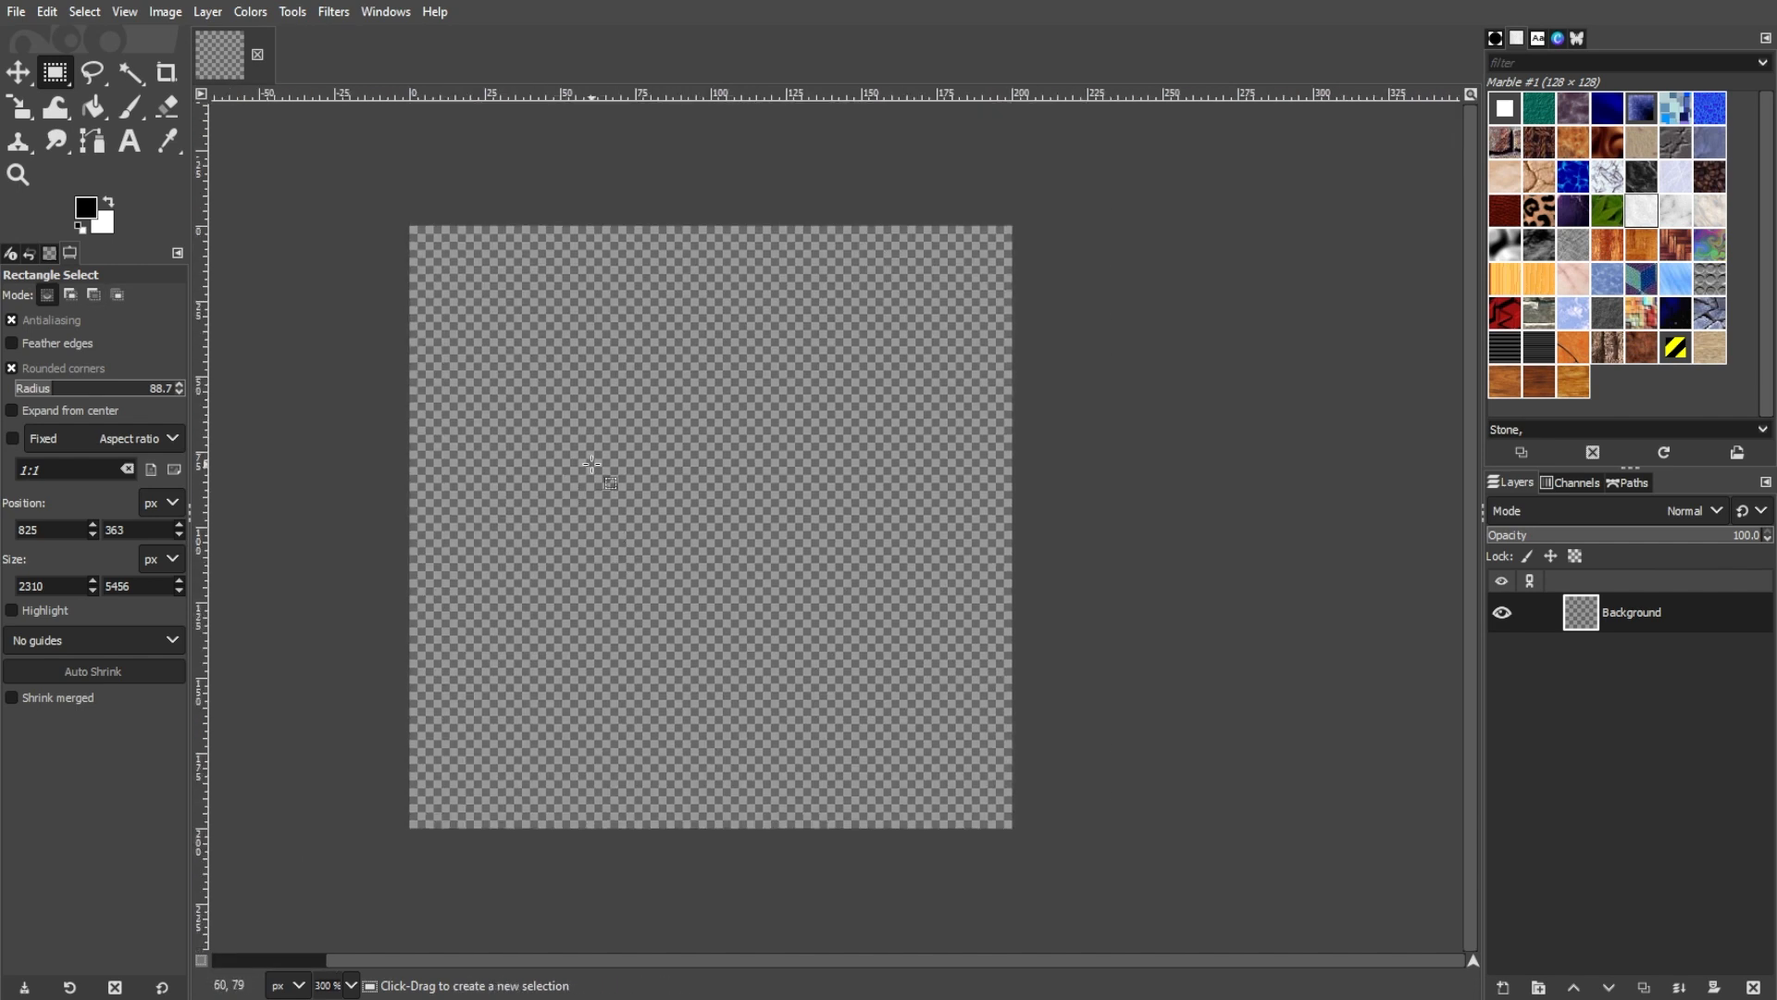
- Add bold black text reading CREATOR, then keep editing the layer to add a second line
left_click(129, 140)
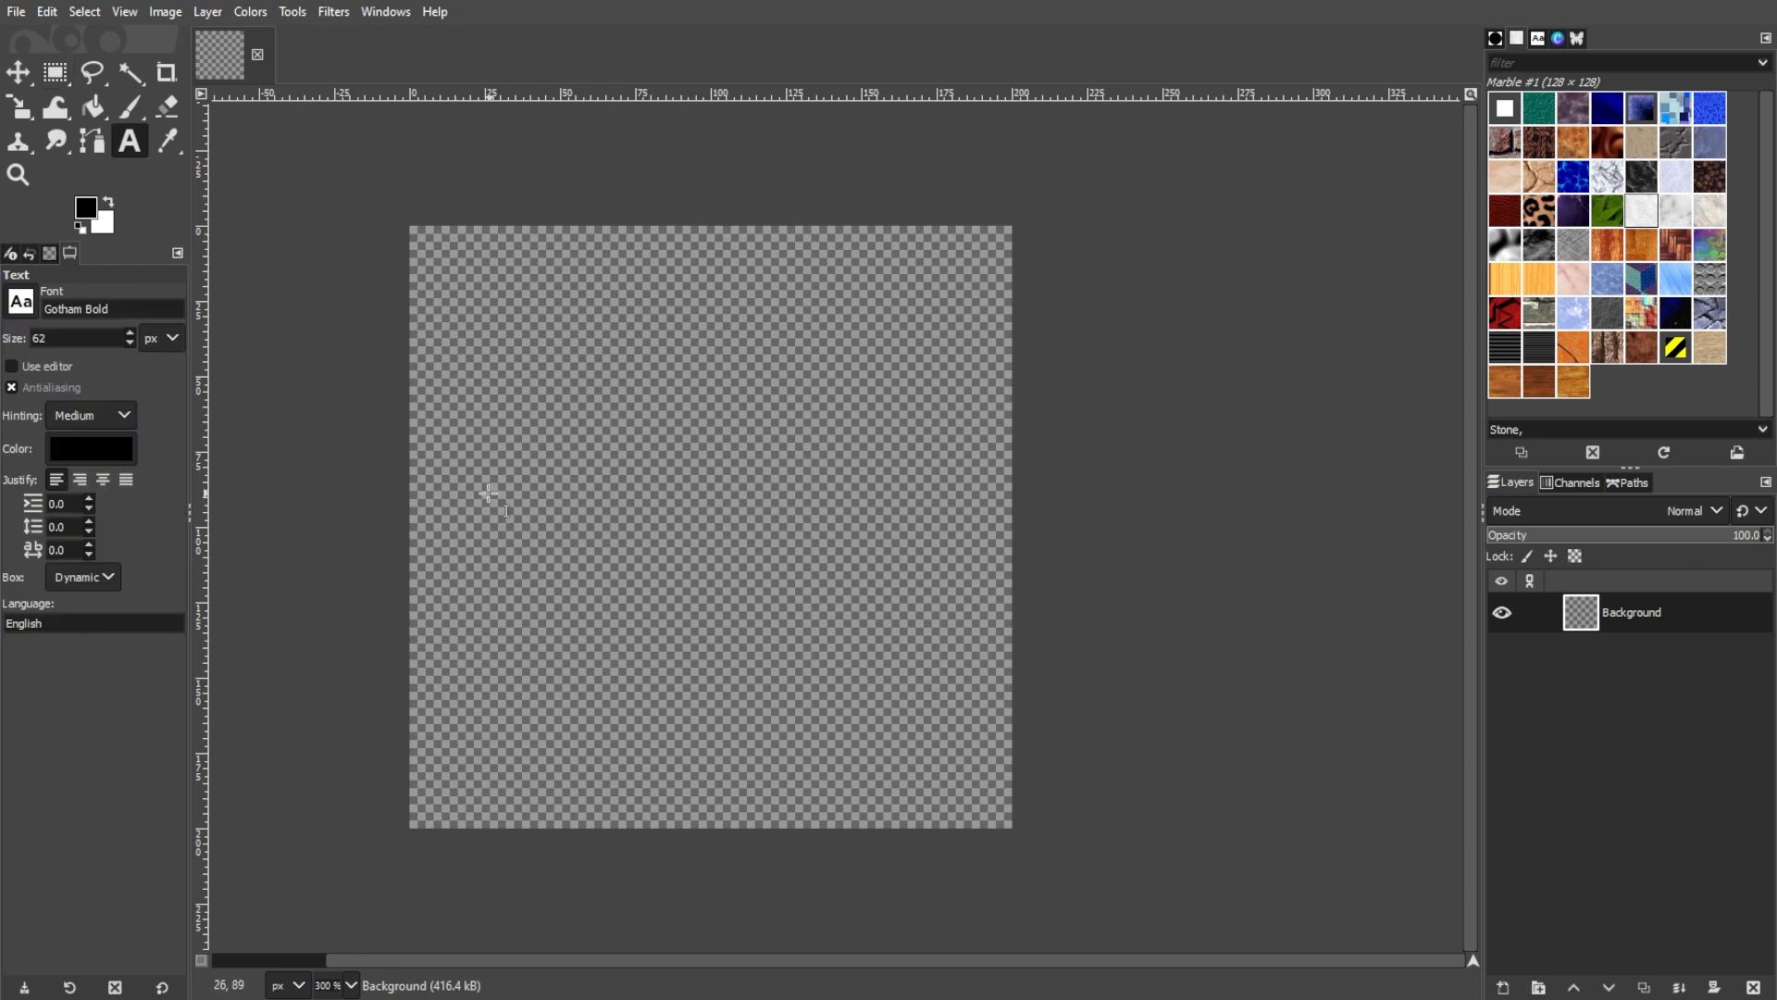
mouse_move(498, 504)
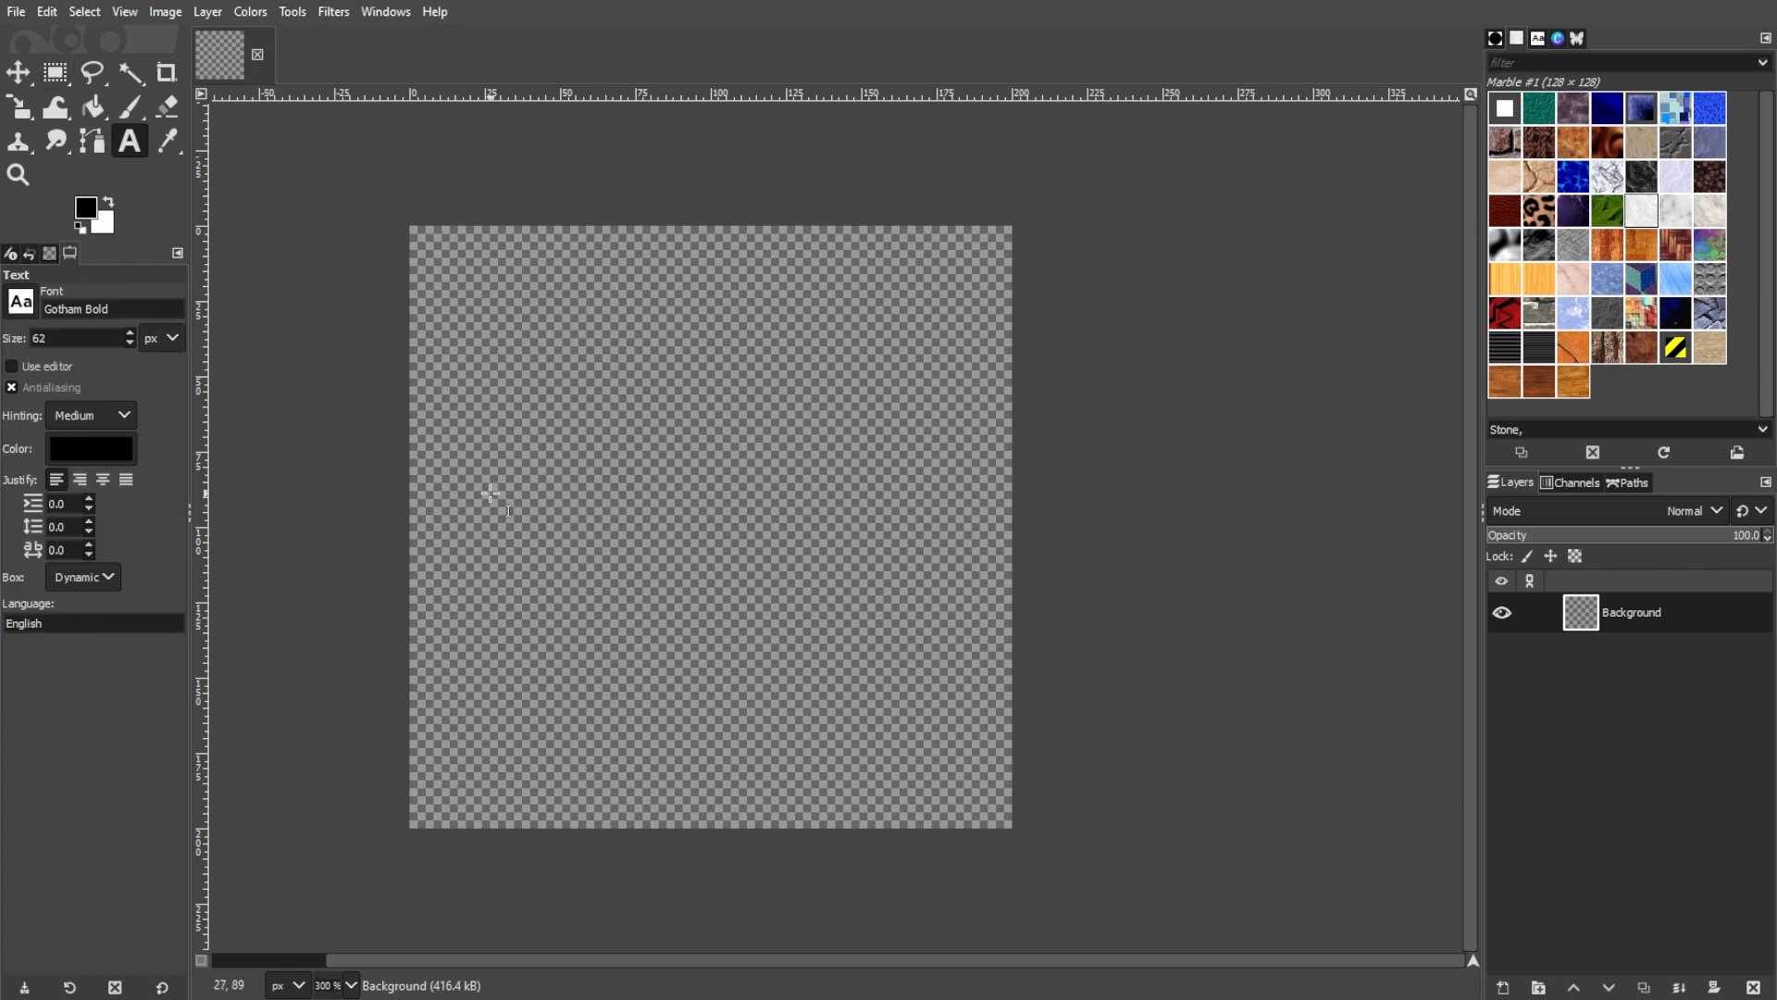
mouse_move(406, 464)
type("CREATOR")
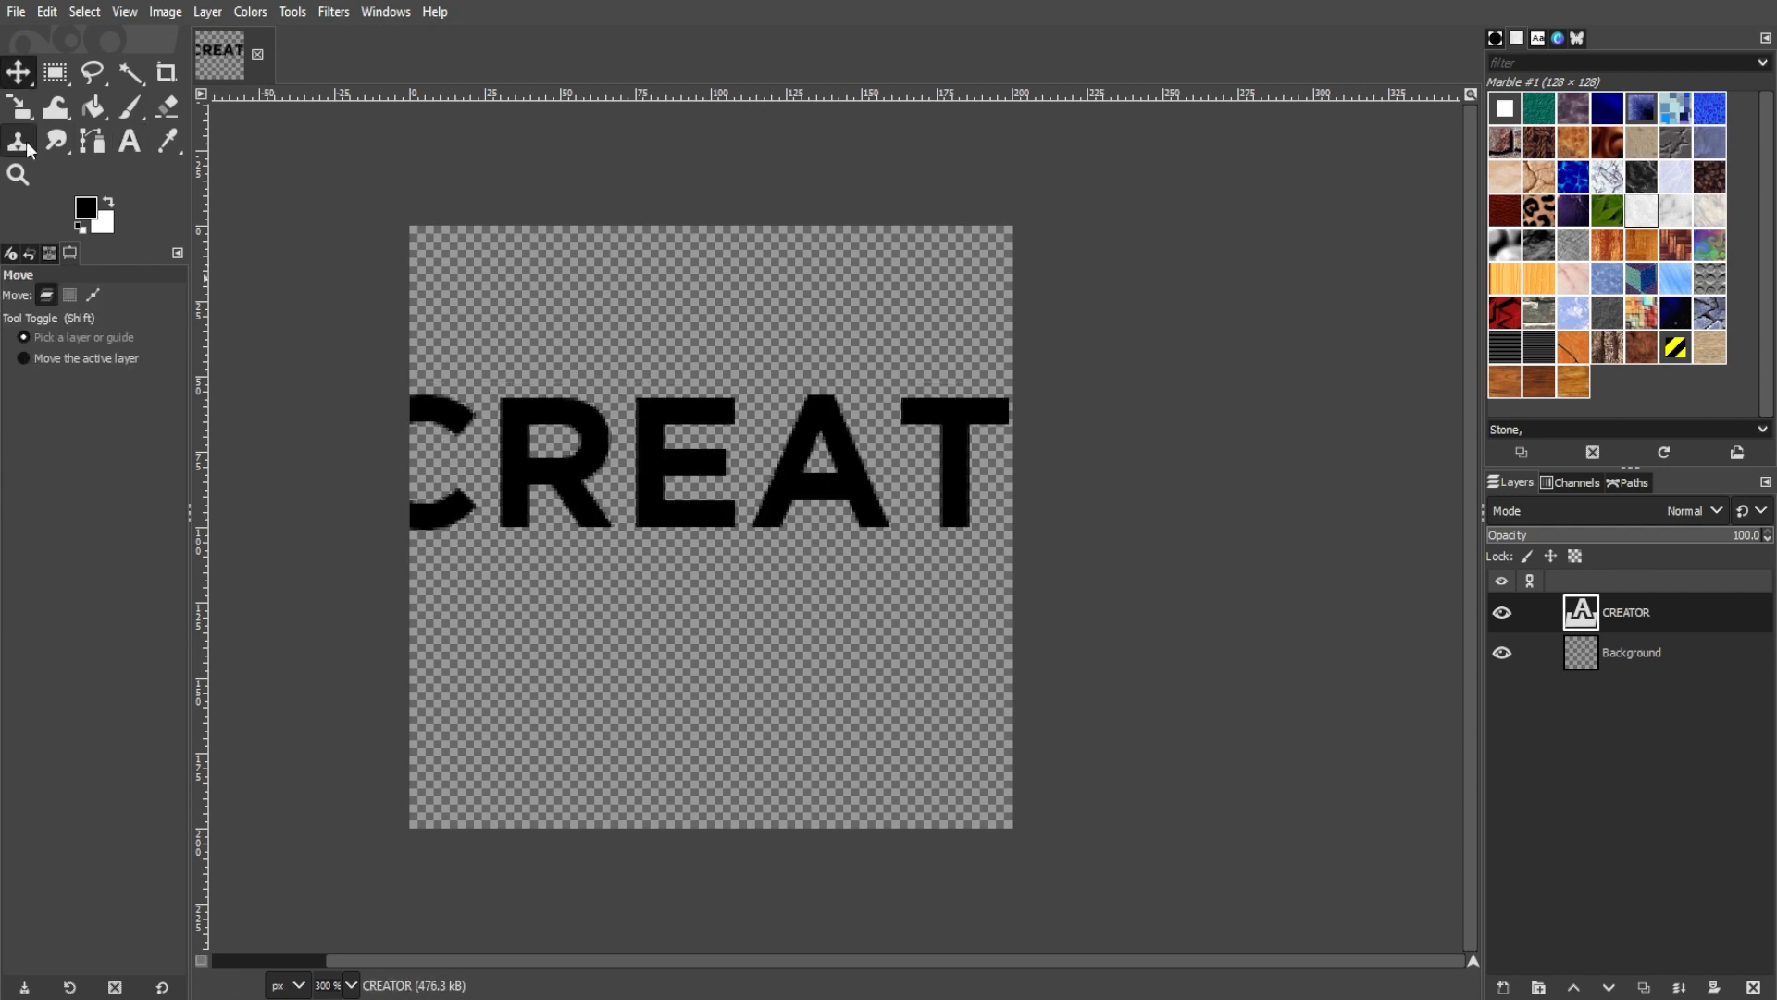
left_click(128, 141)
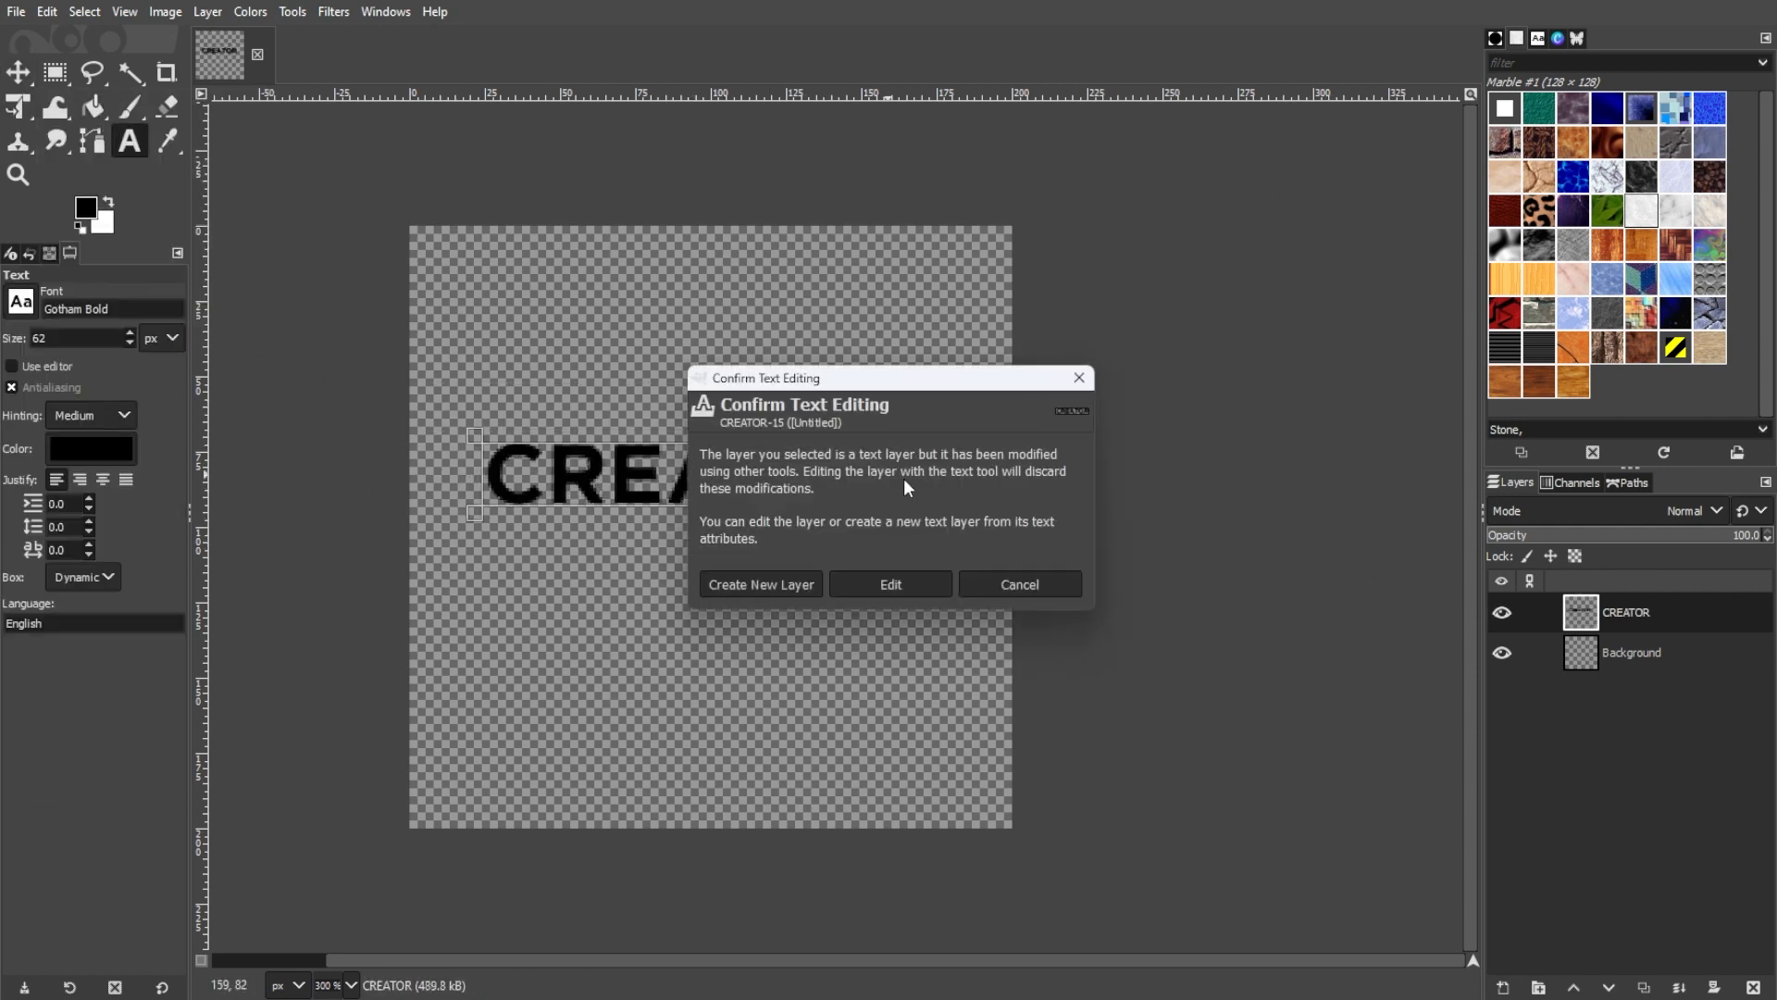
left_click(891, 583)
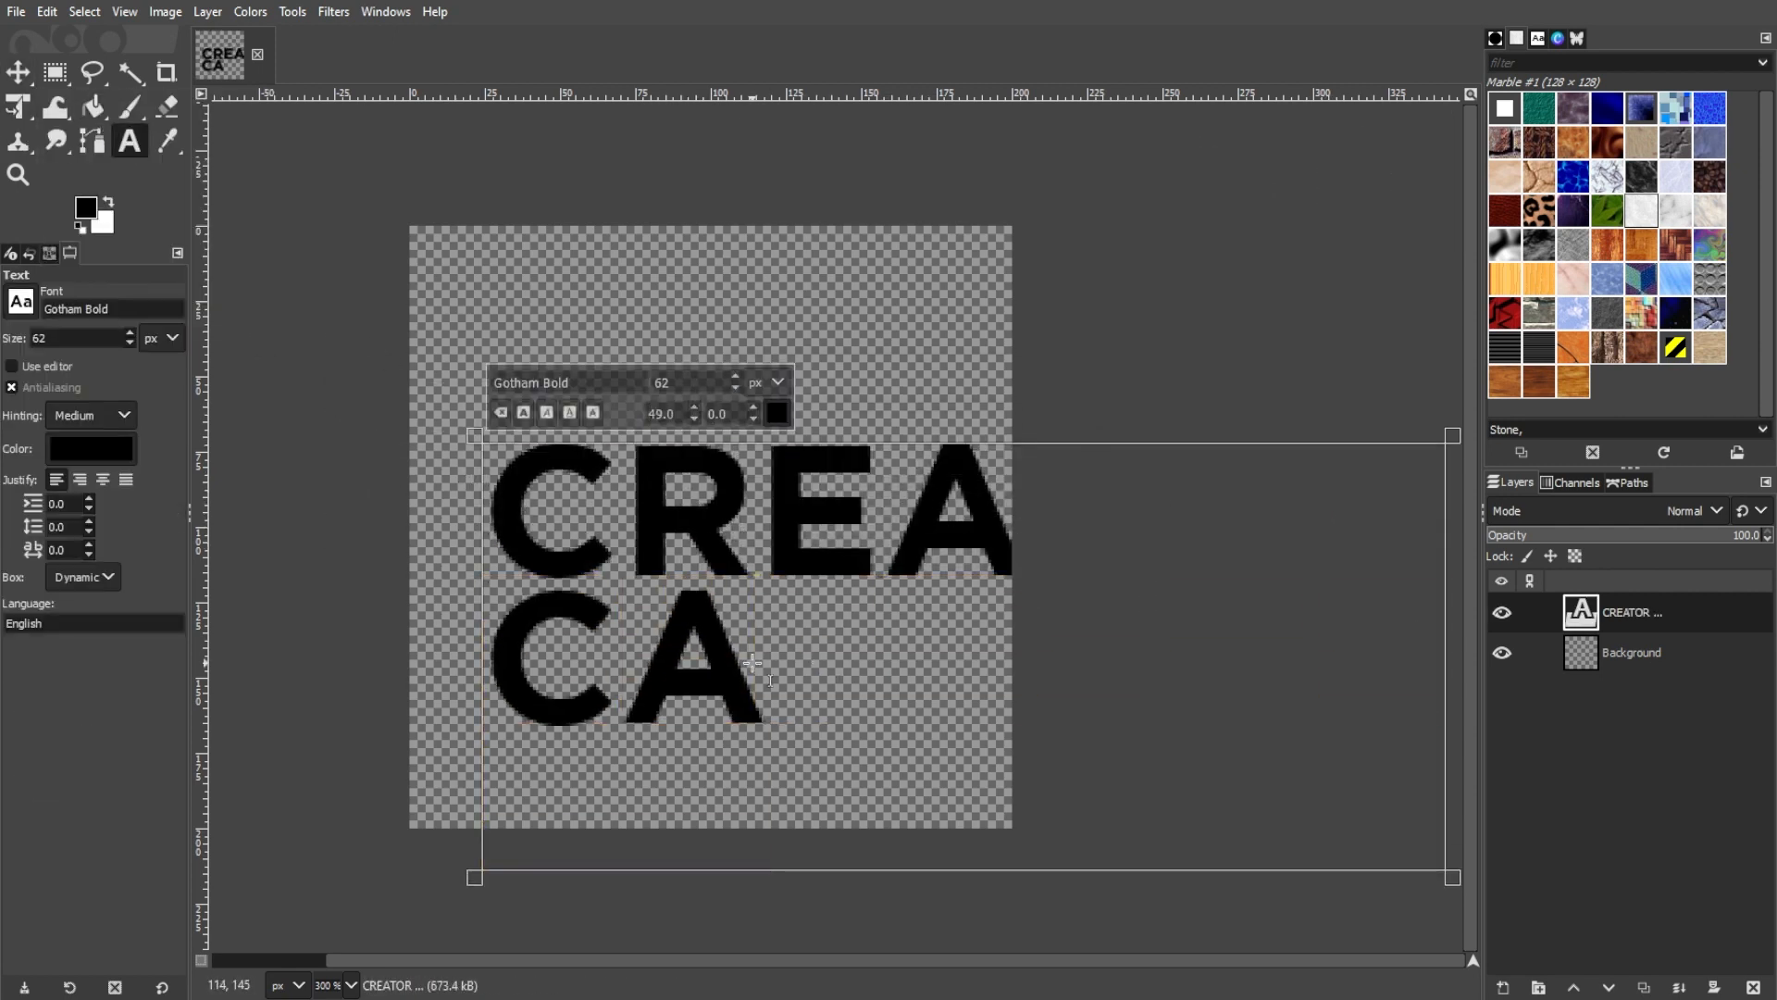
type("NV")
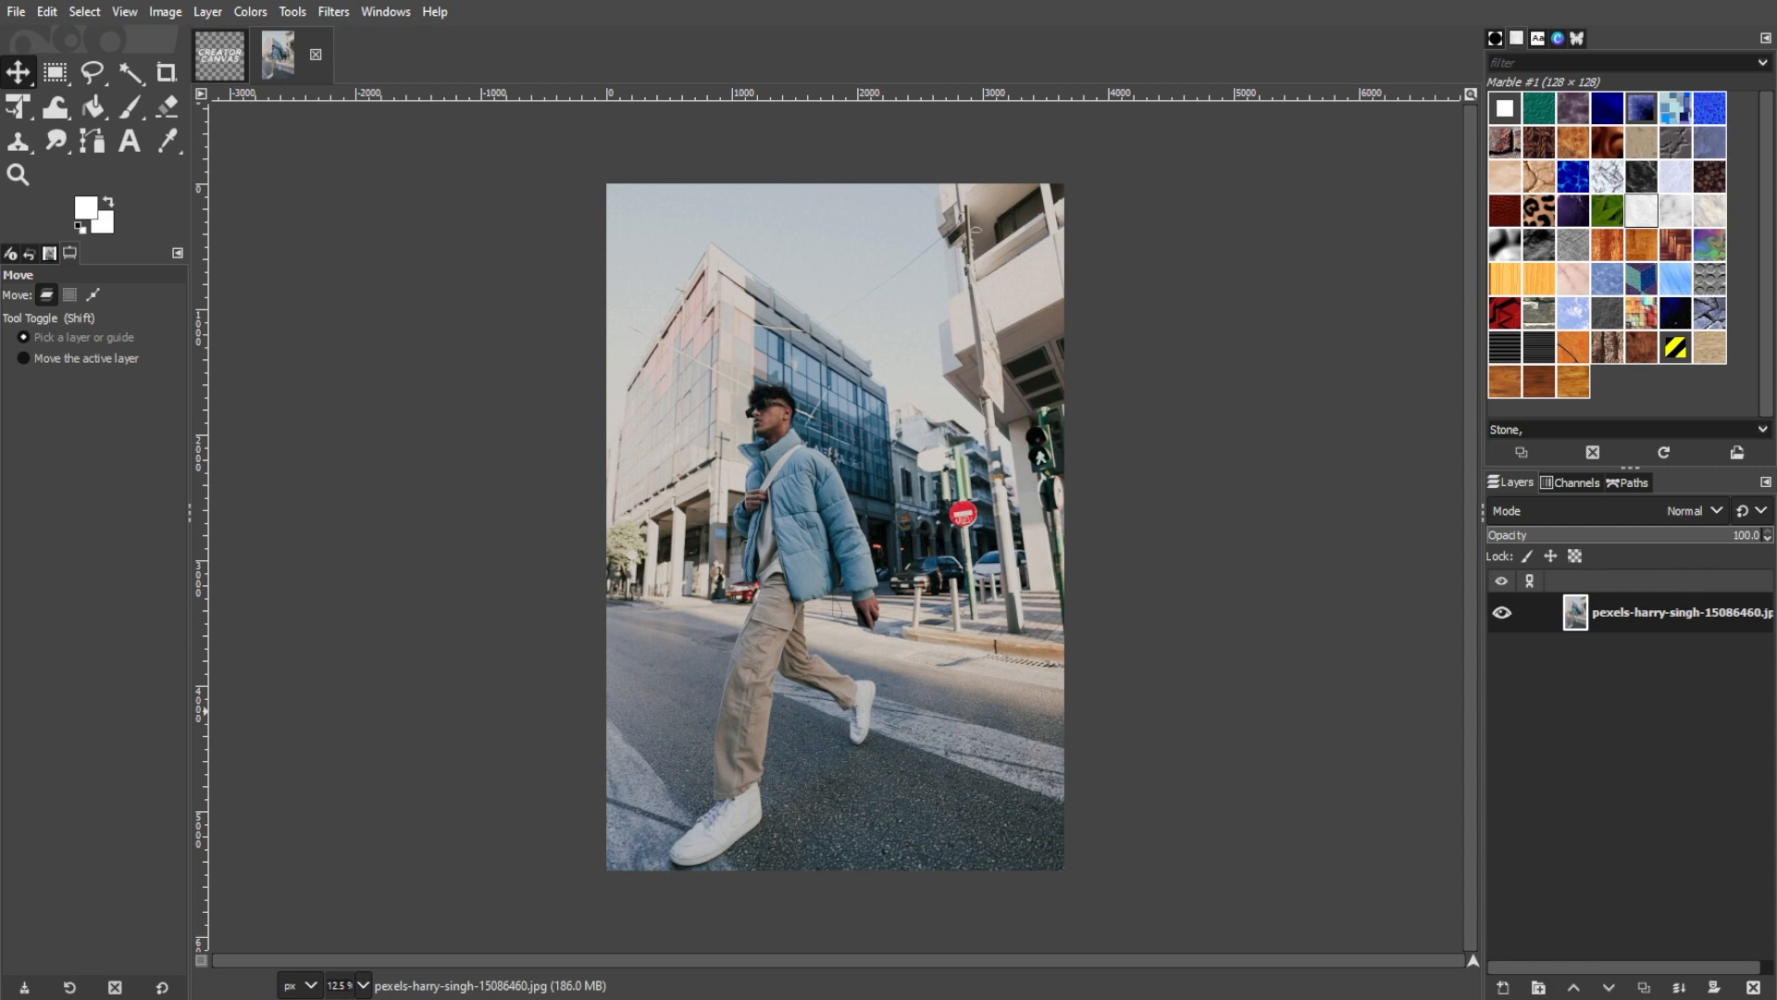
mouse_move(124, 794)
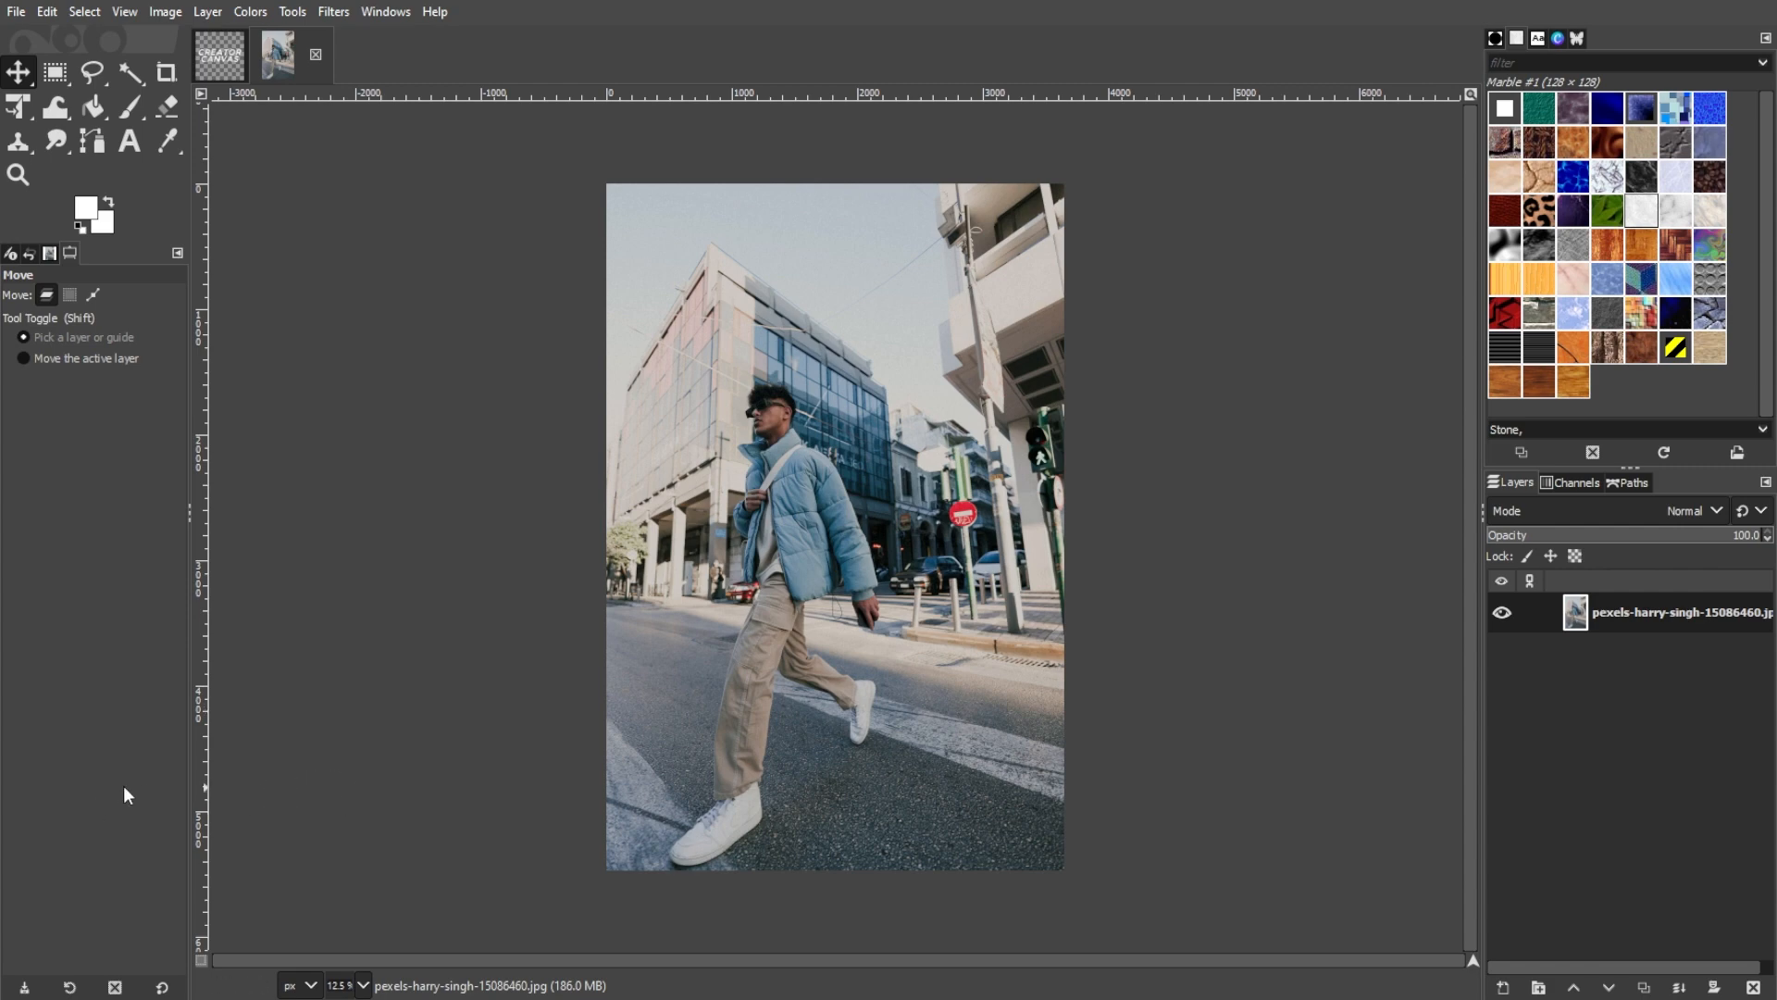
- Load the CREATOR CANVAS logo file as a new layer over the street photo
left_click(17, 11)
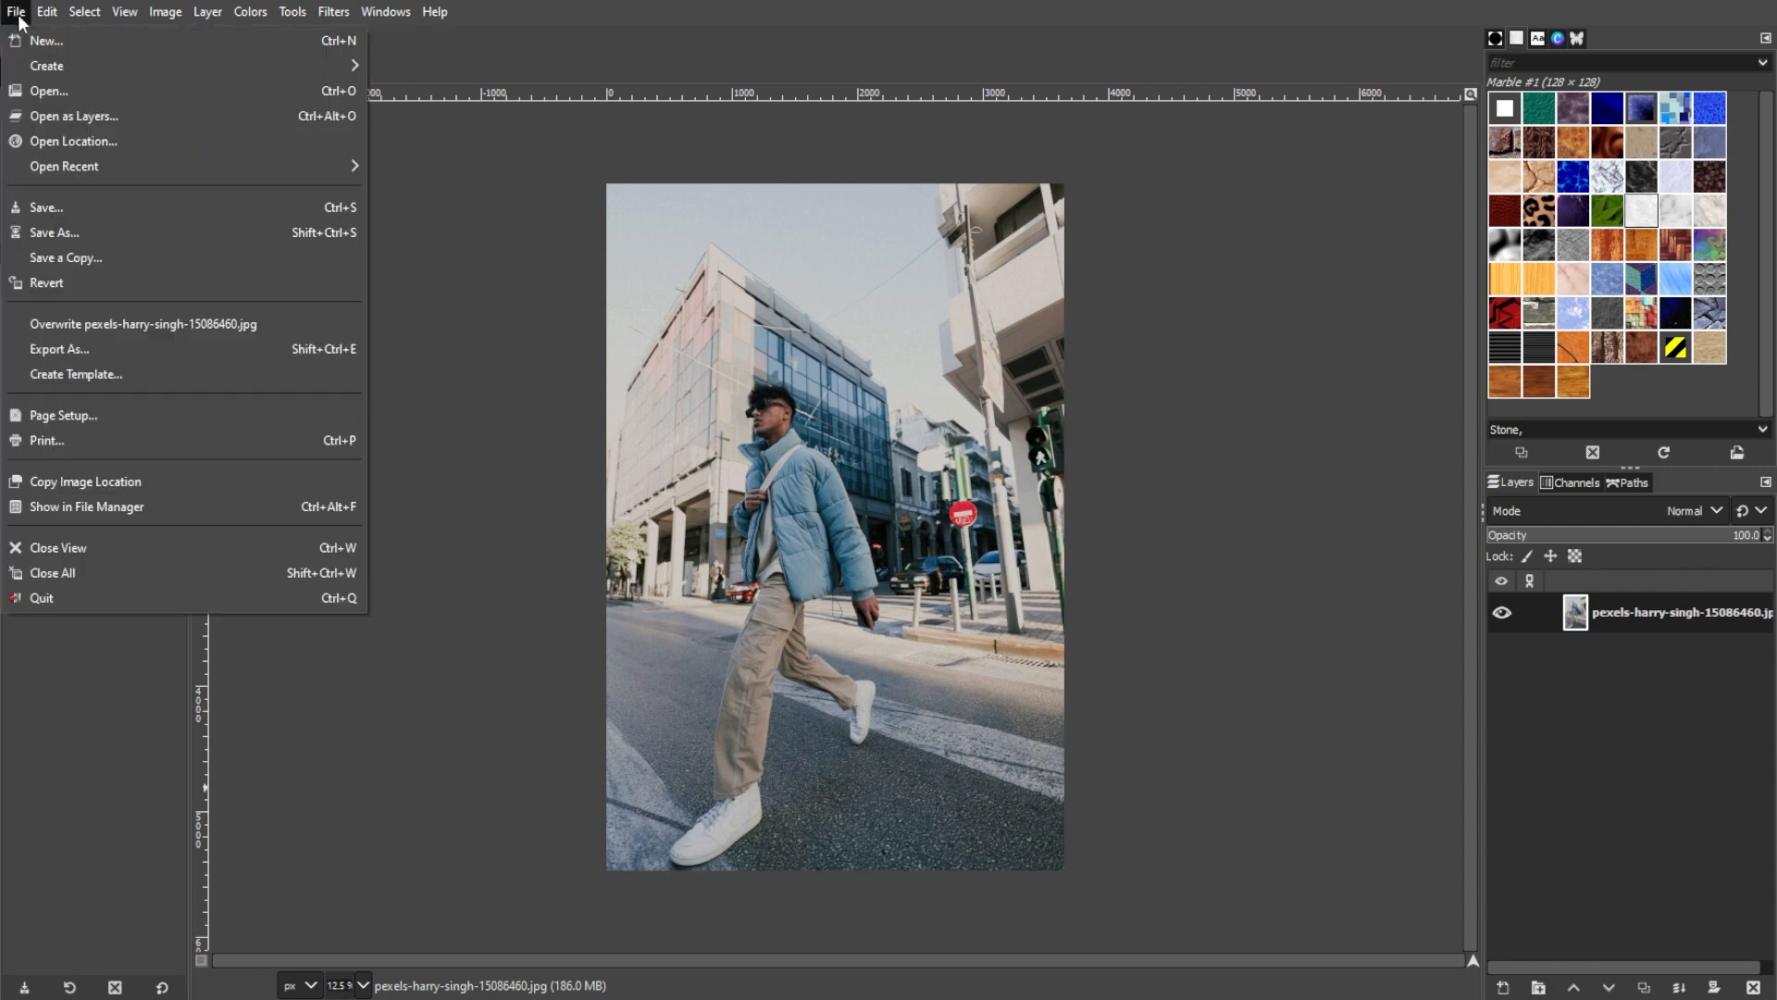
mouse_move(72, 115)
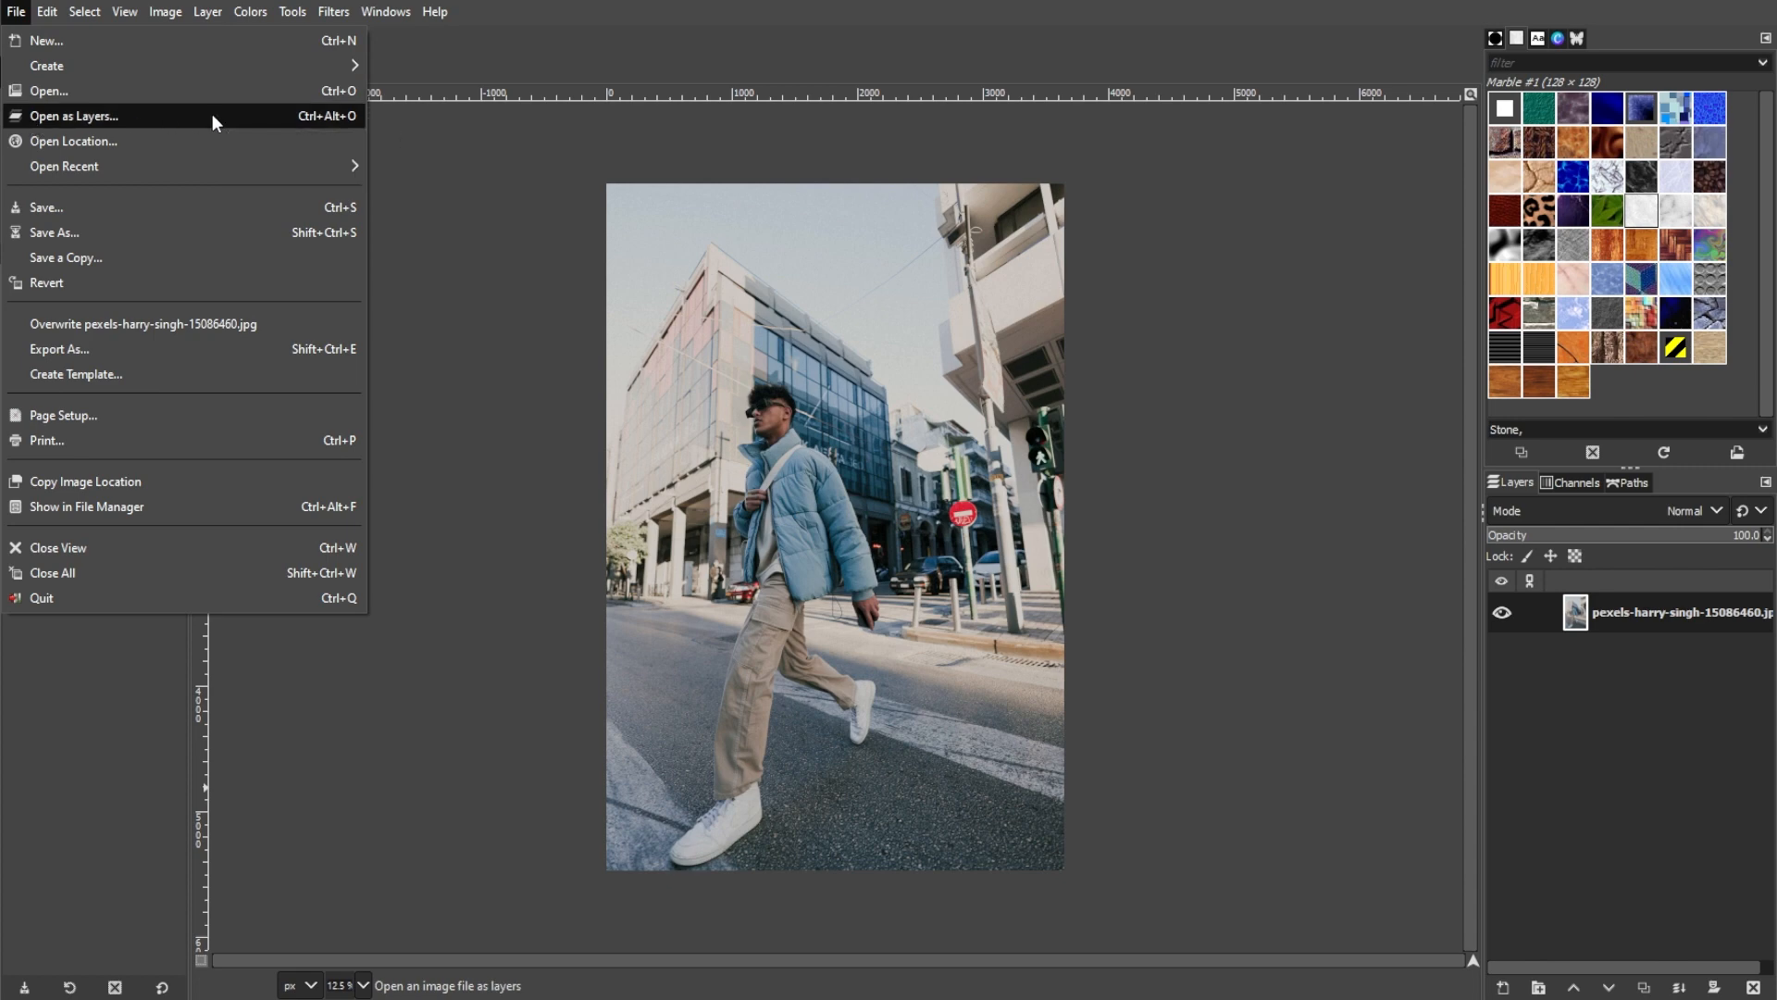
left_click(72, 115)
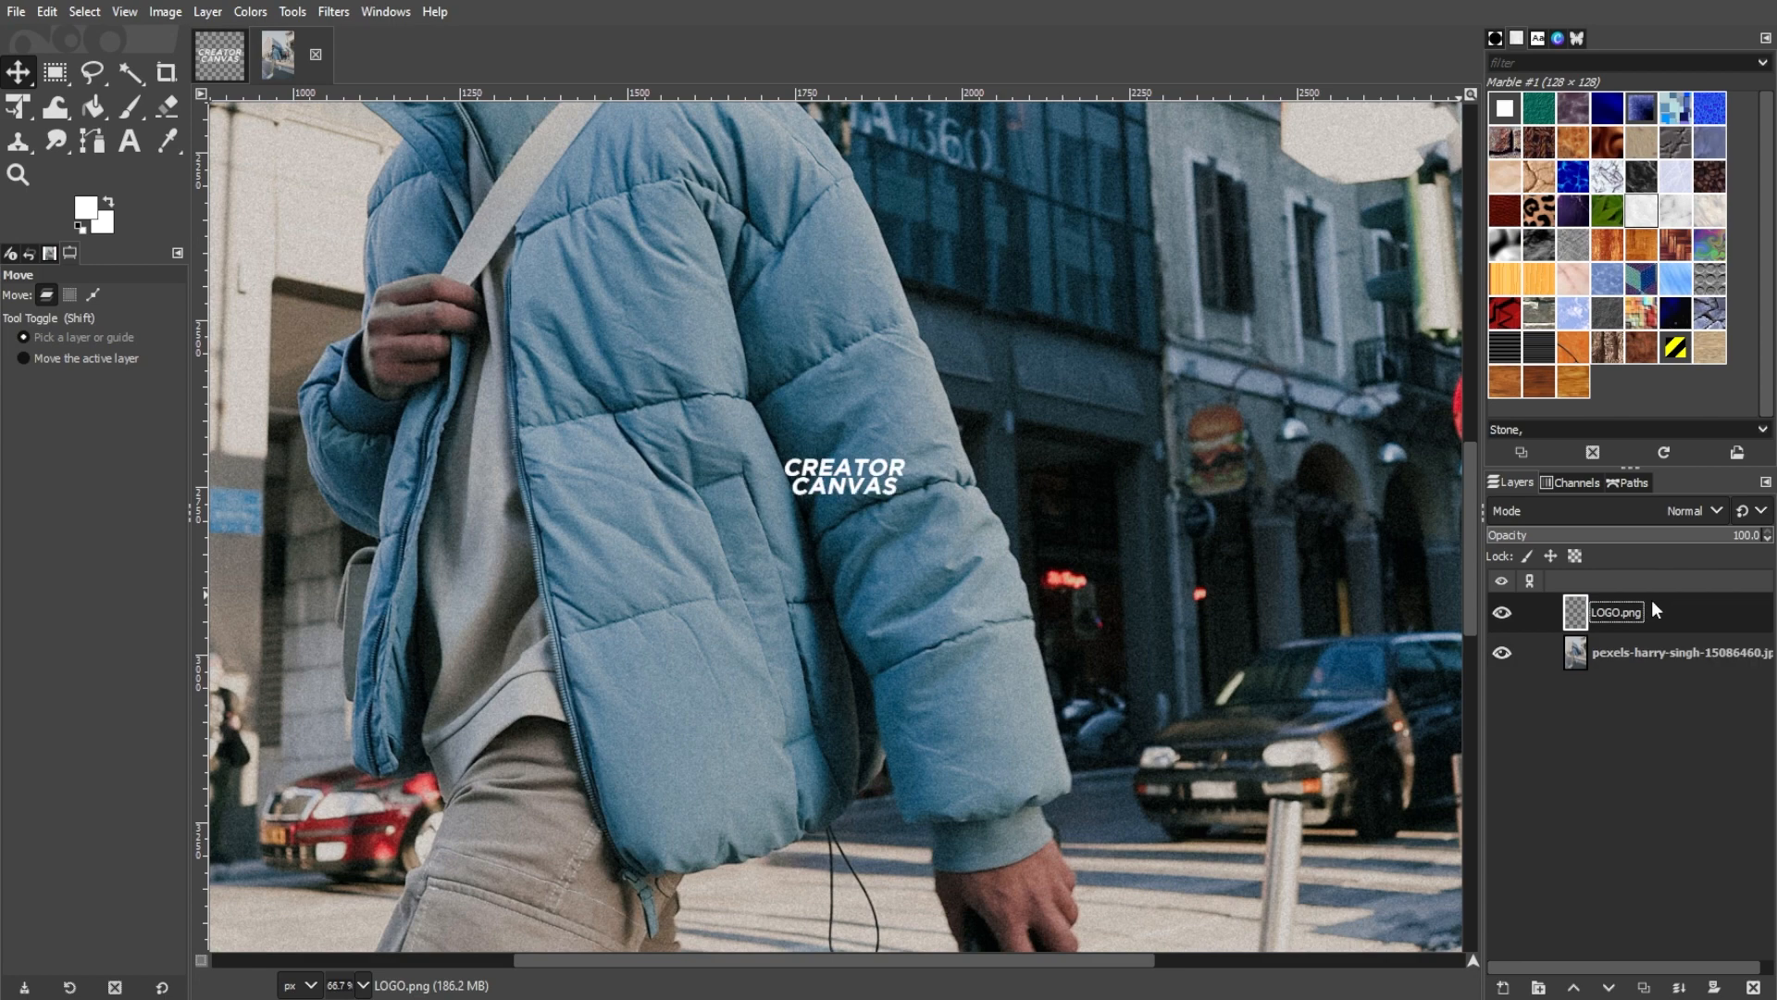
mouse_move(753, 215)
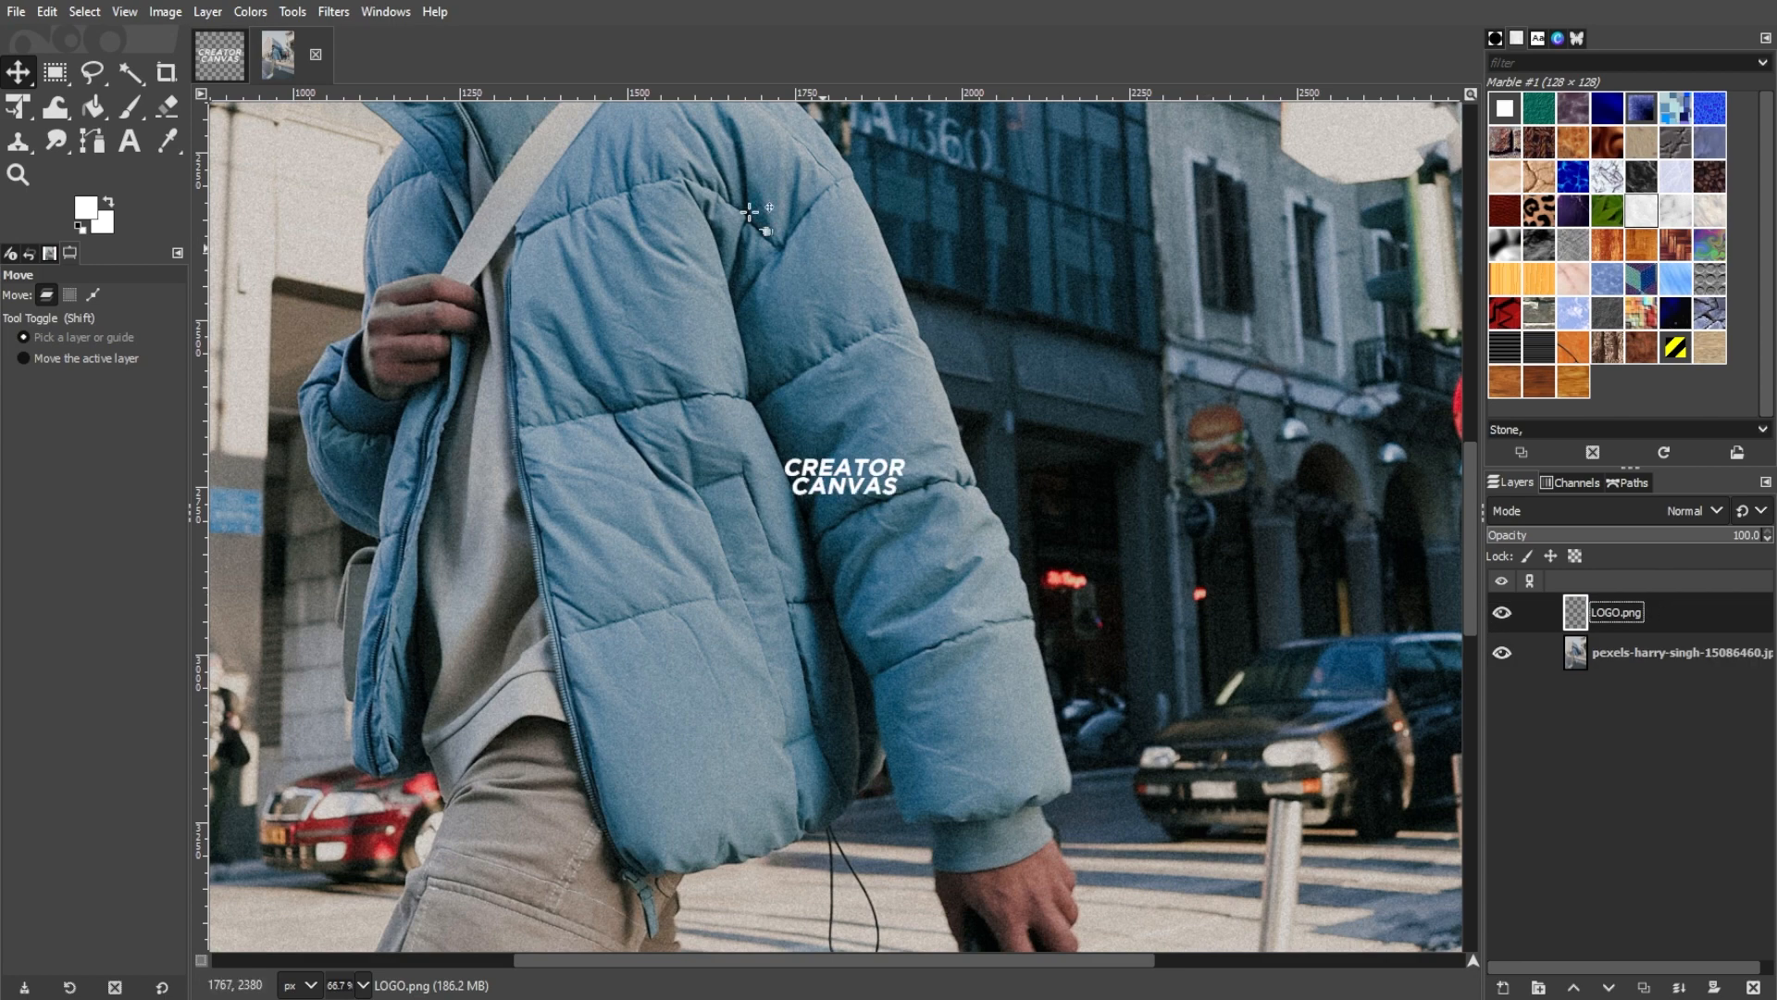
left_click(385, 11)
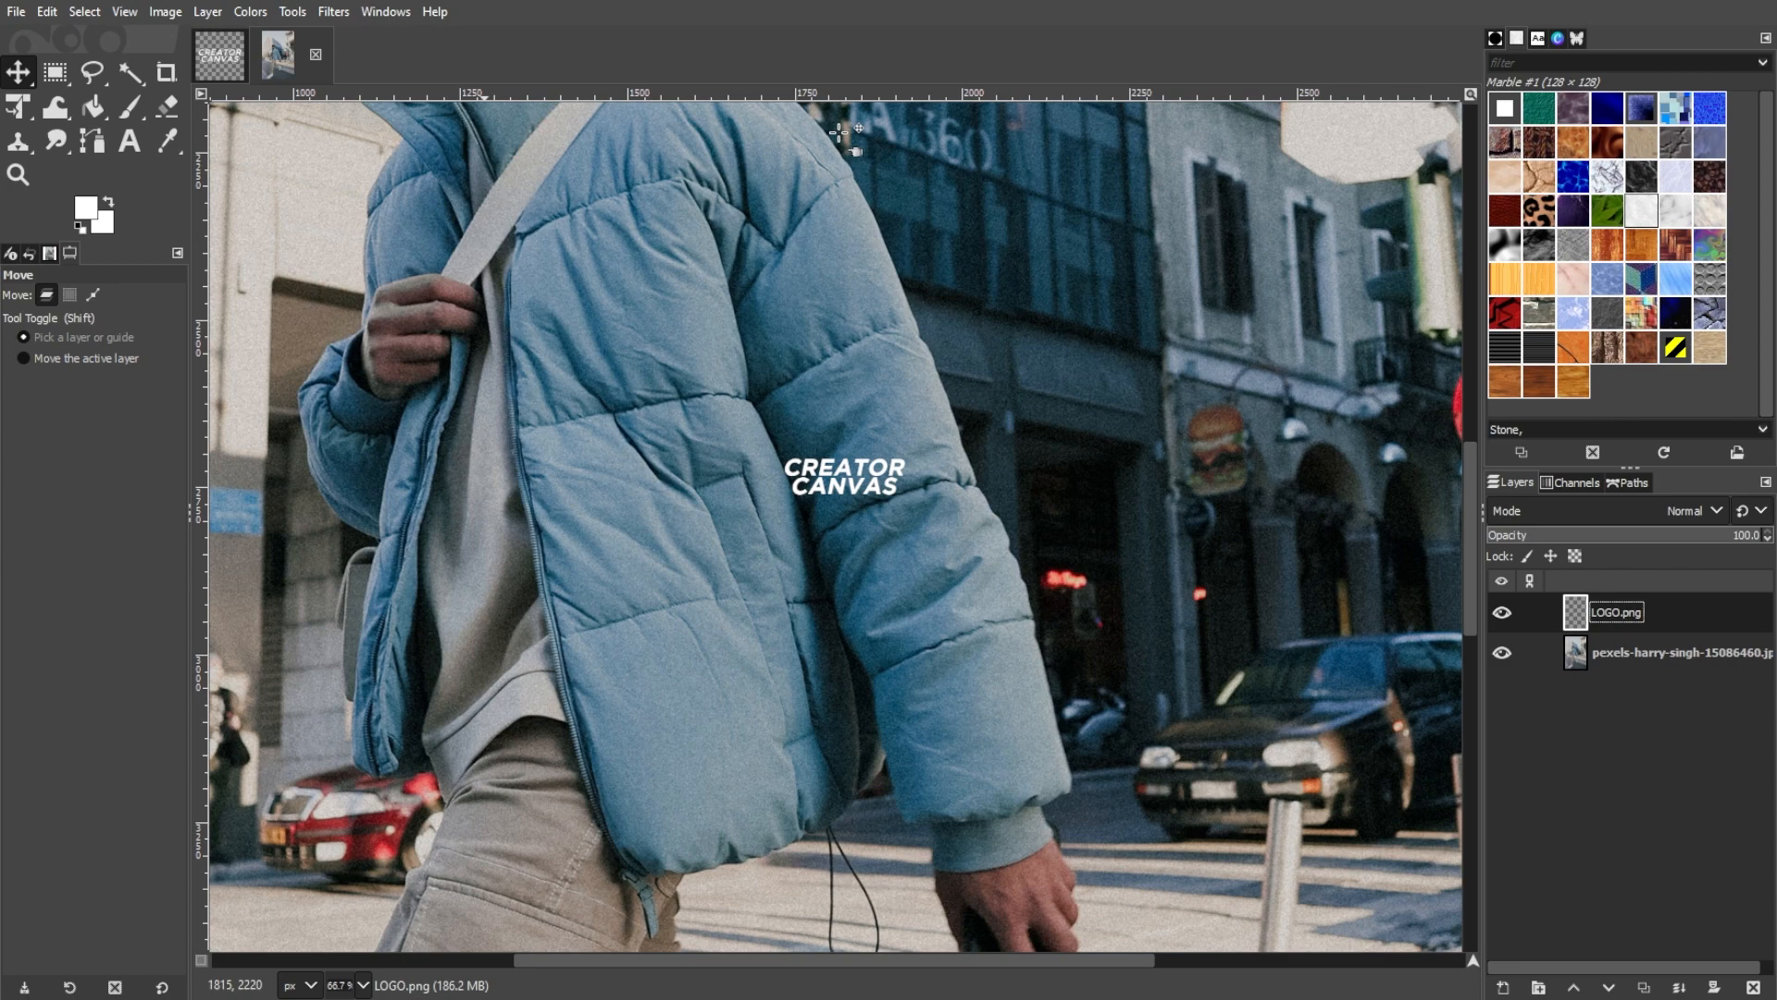
mouse_move(844, 133)
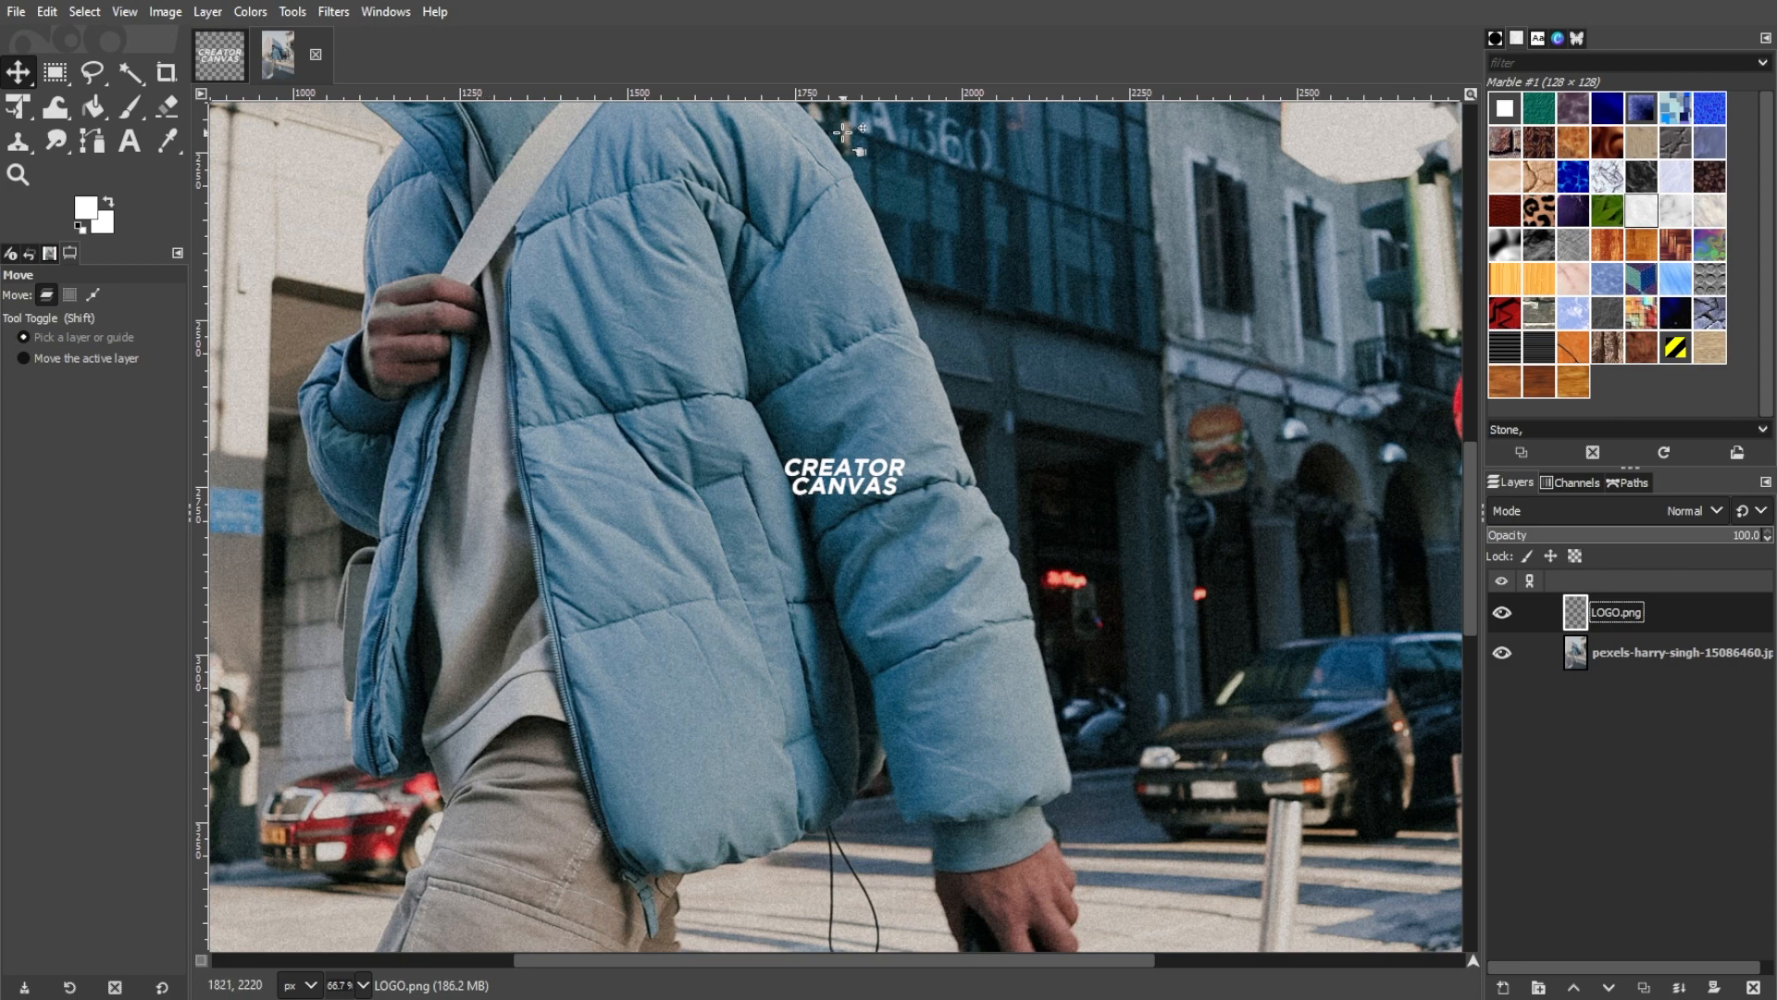
left_click_drag(1612, 612, 1650, 668)
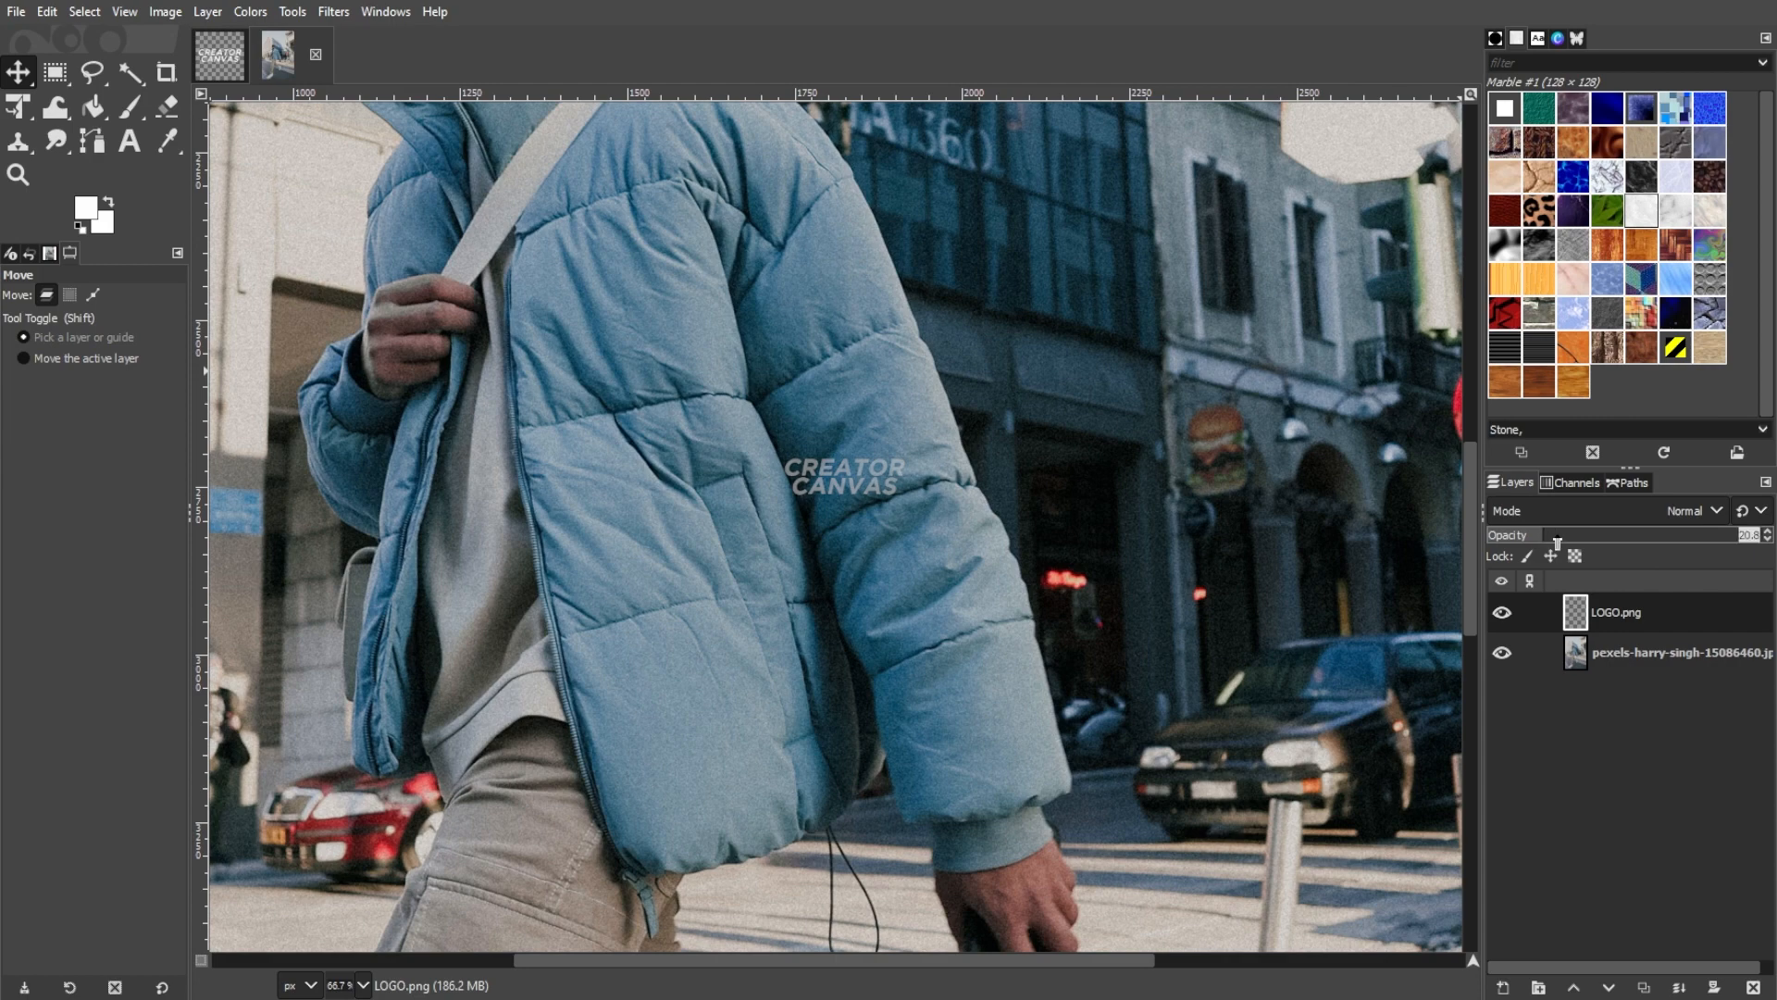
- Settle the watermark layer at about 32 opacity and begin scaling it with the transform tool
left_click_drag(1553, 534, 1587, 533)
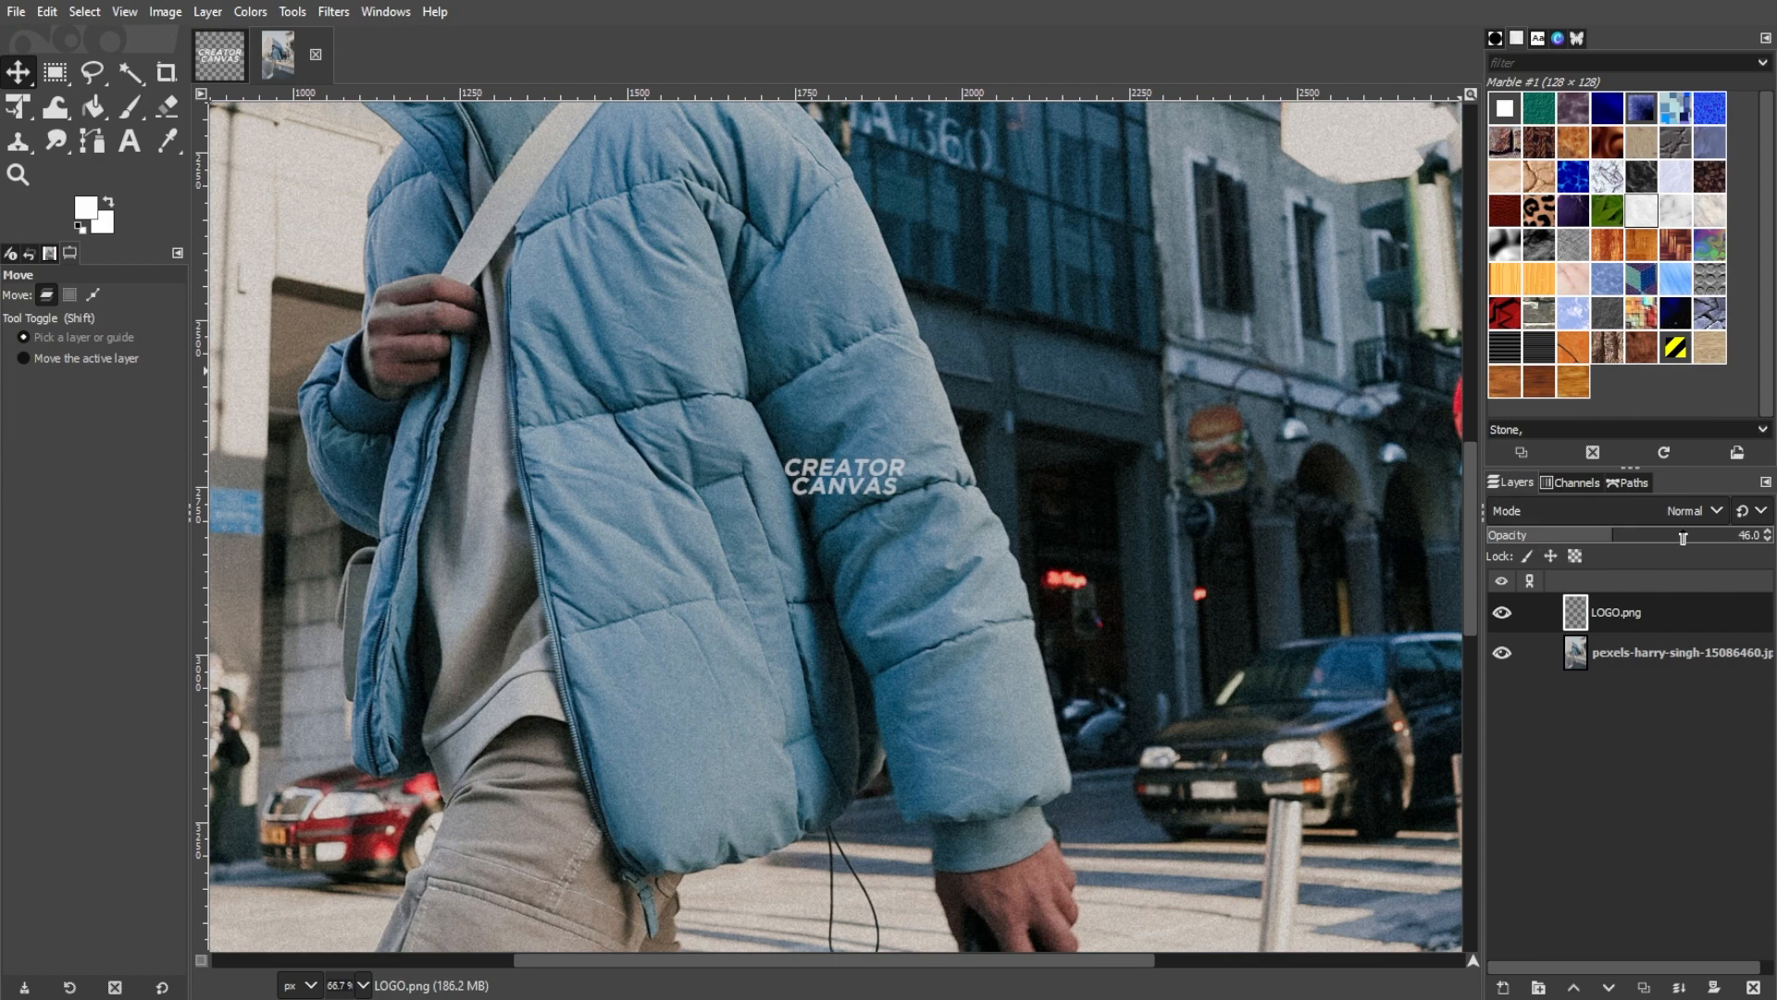
left_click_drag(1655, 535, 1688, 535)
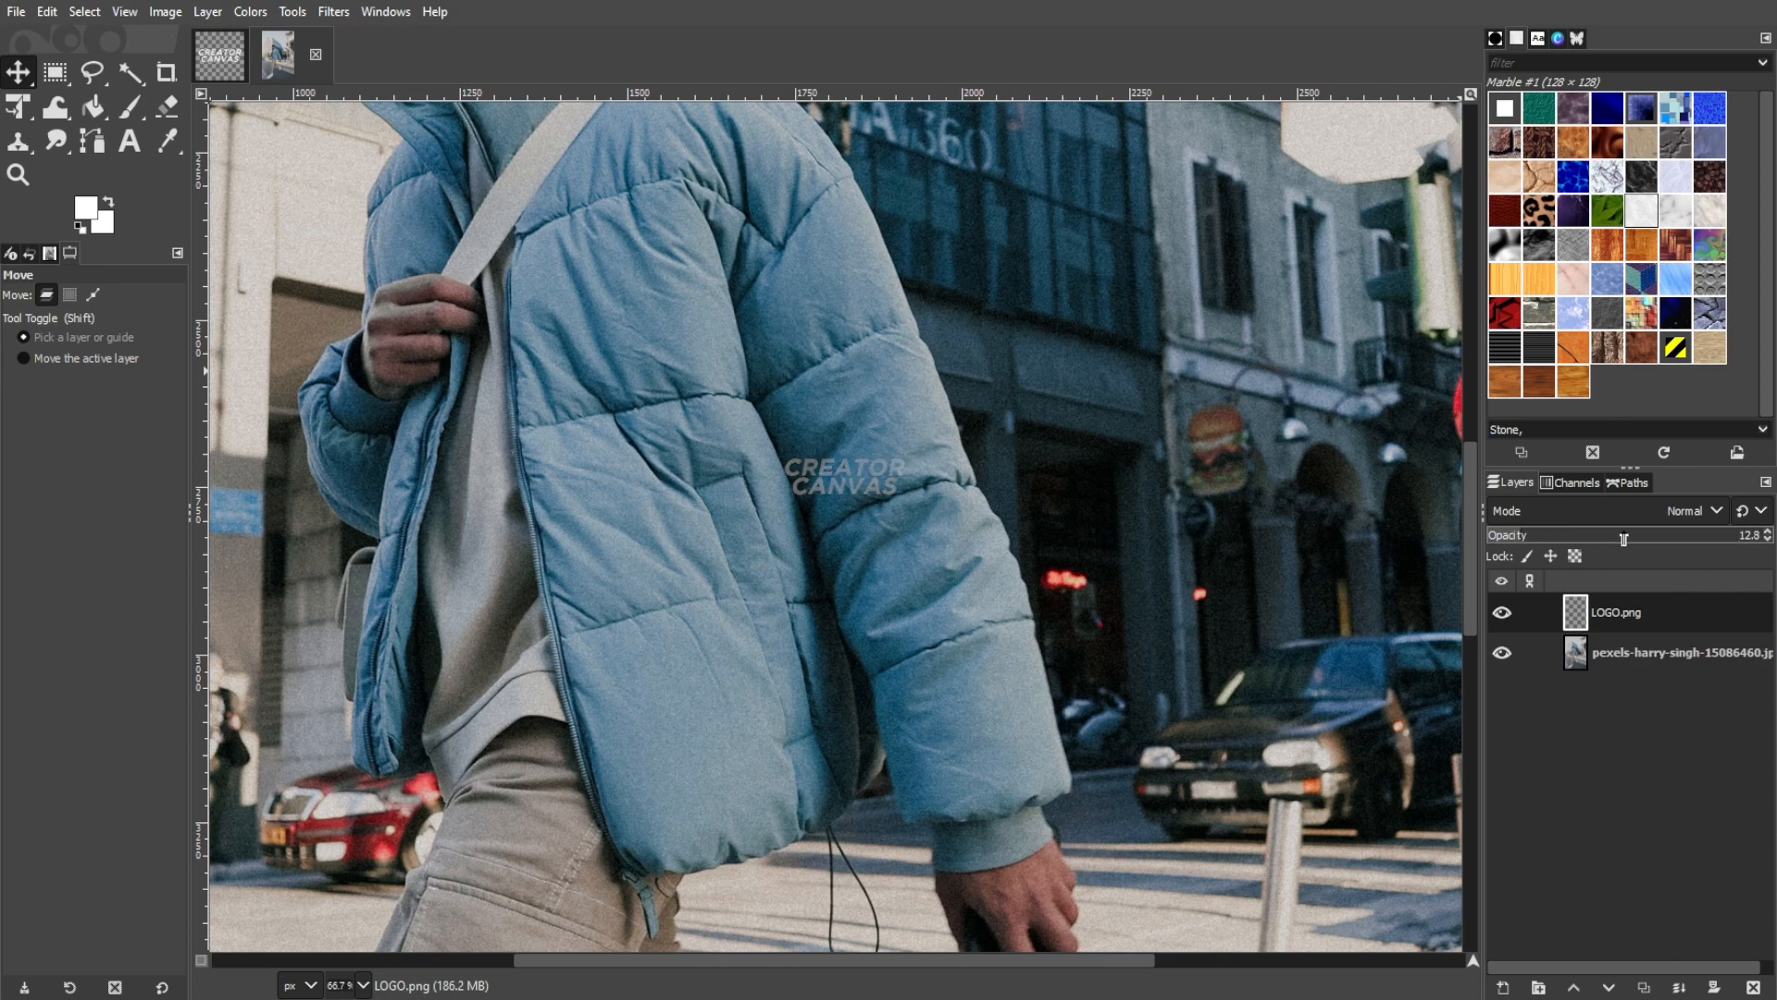
left_click_drag(1559, 535, 1627, 534)
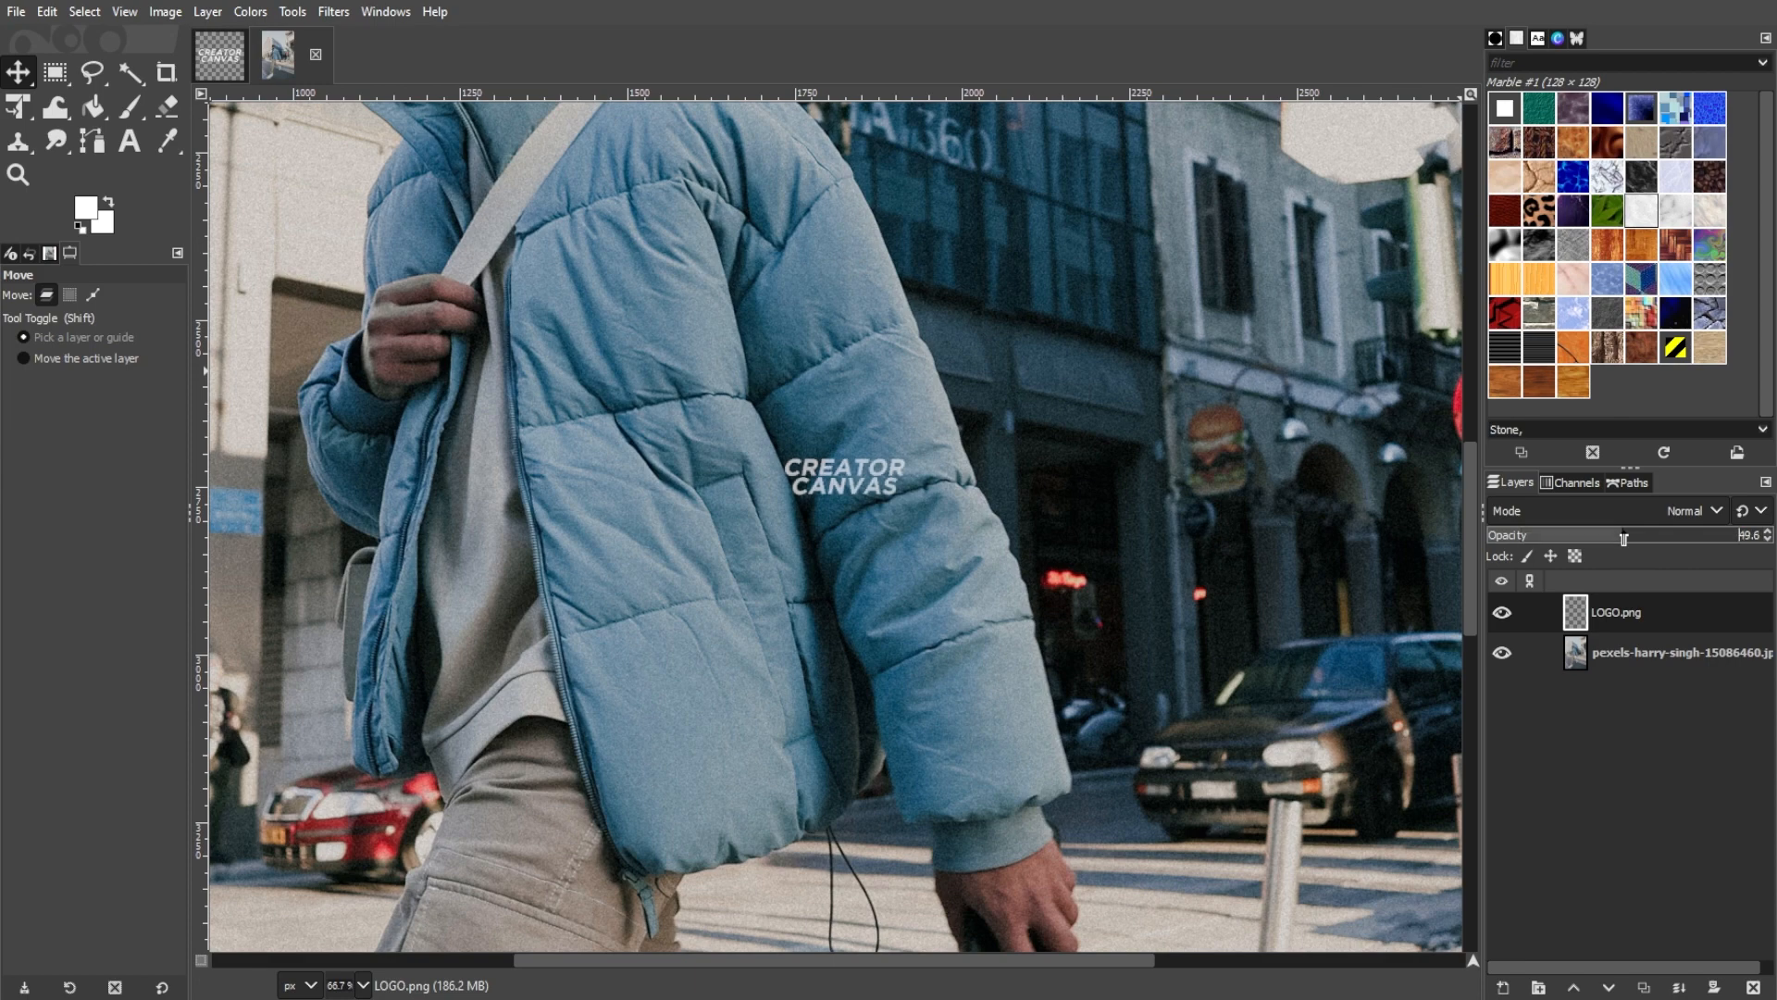
mouse_move(1585, 539)
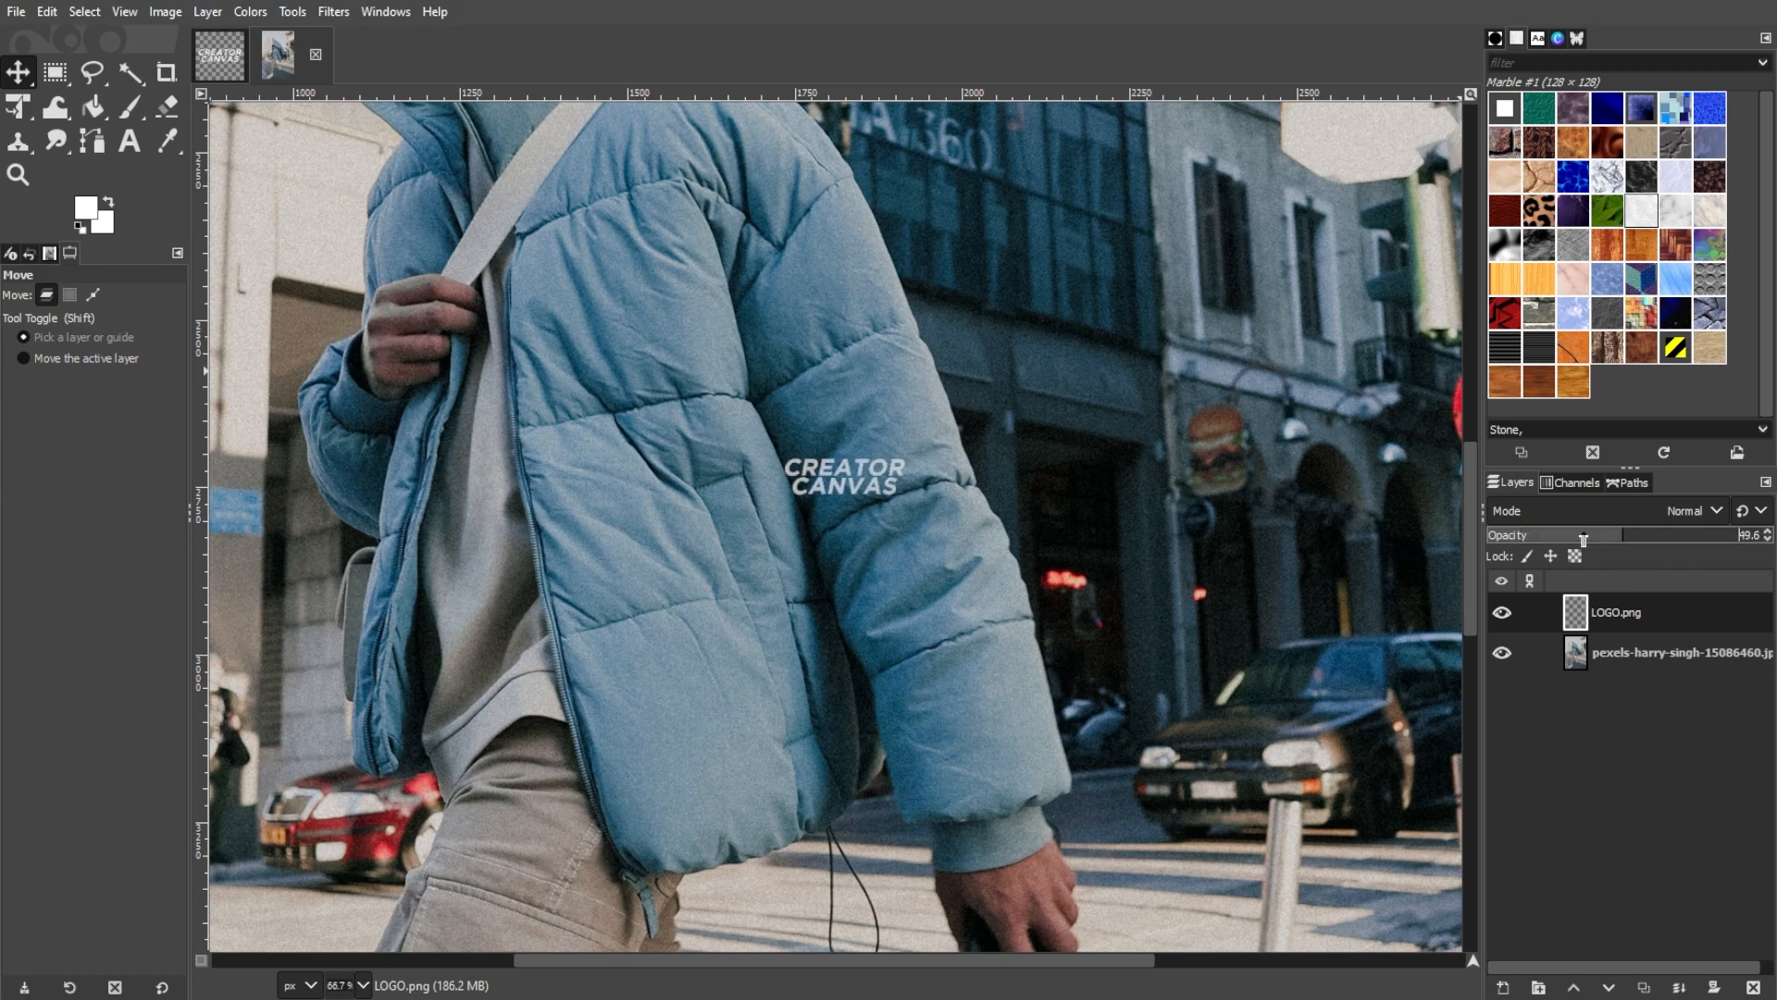
left_click_drag(1622, 533, 1570, 533)
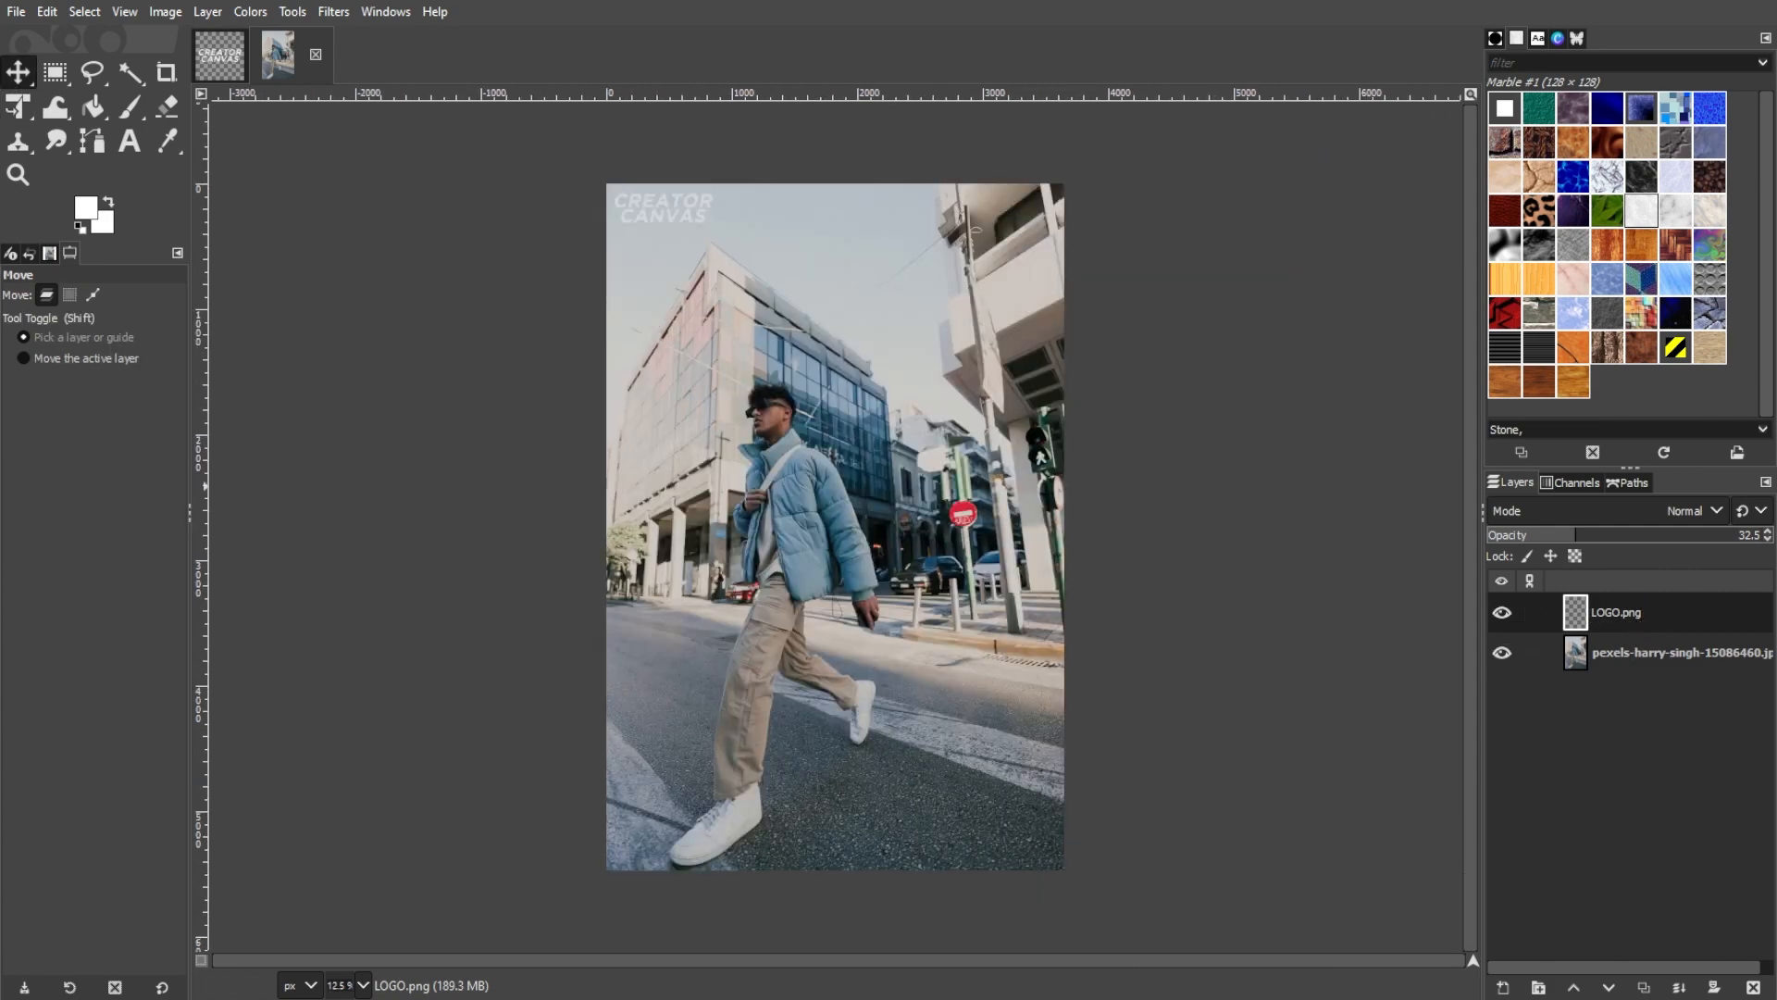
left_click(19, 107)
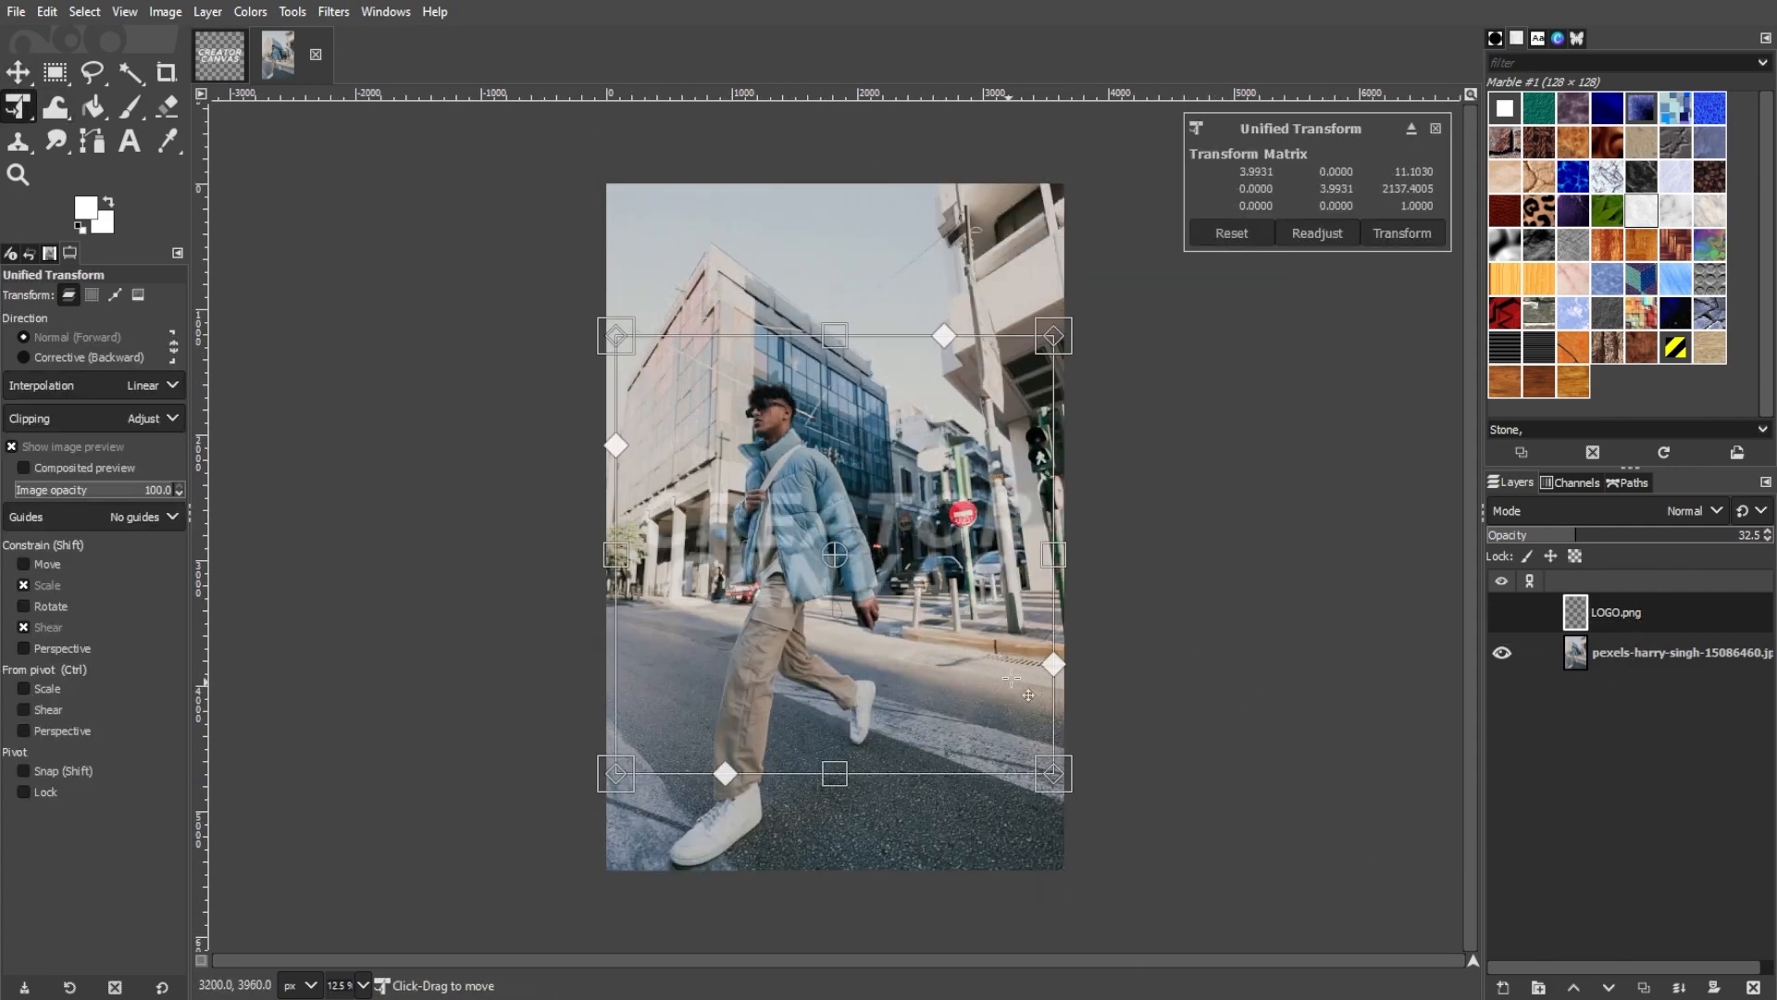